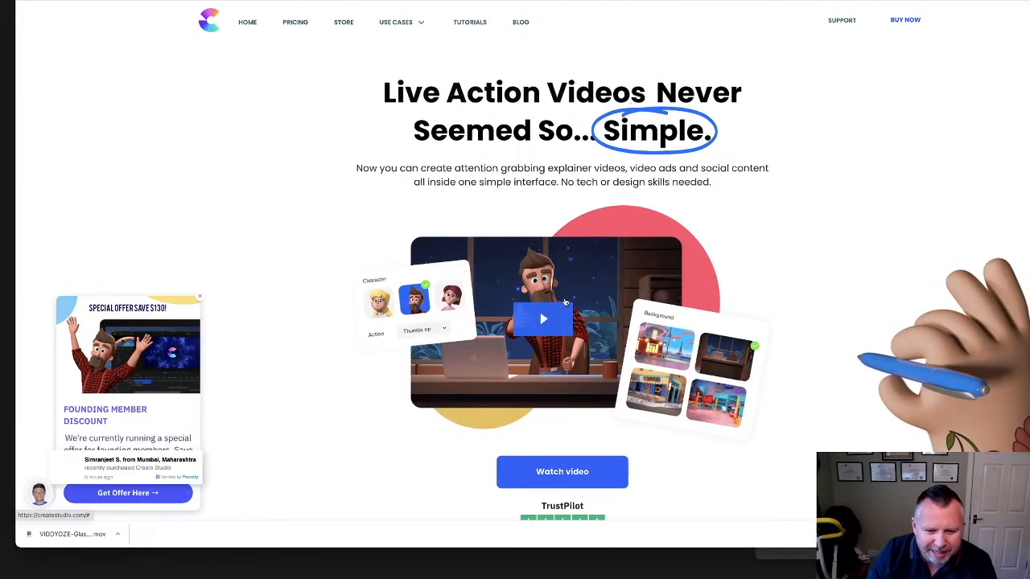
# - Watch the CreateStudio promo video, then pause and close it
pyautogui.scroll(-3)
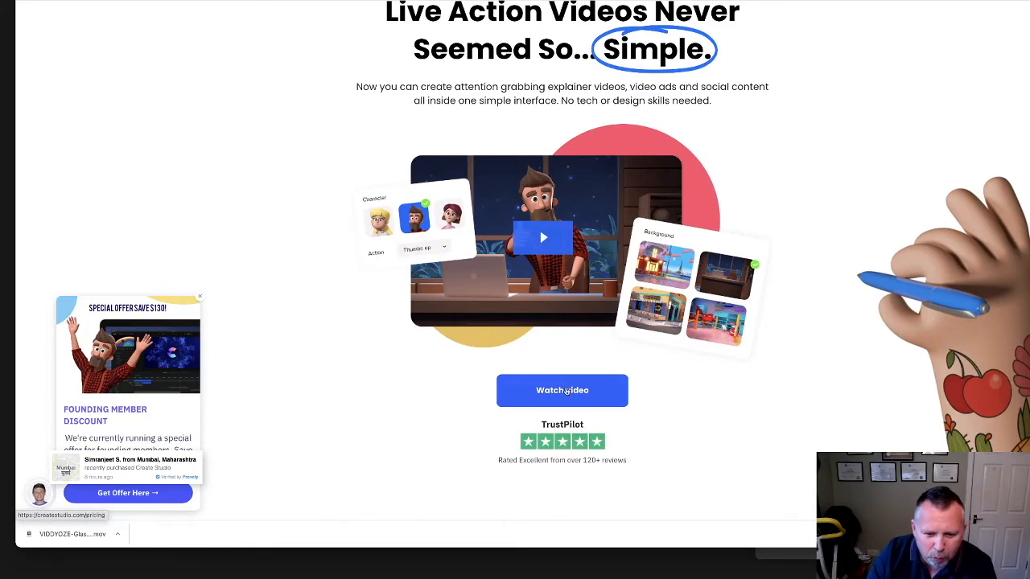
pyautogui.click(562, 391)
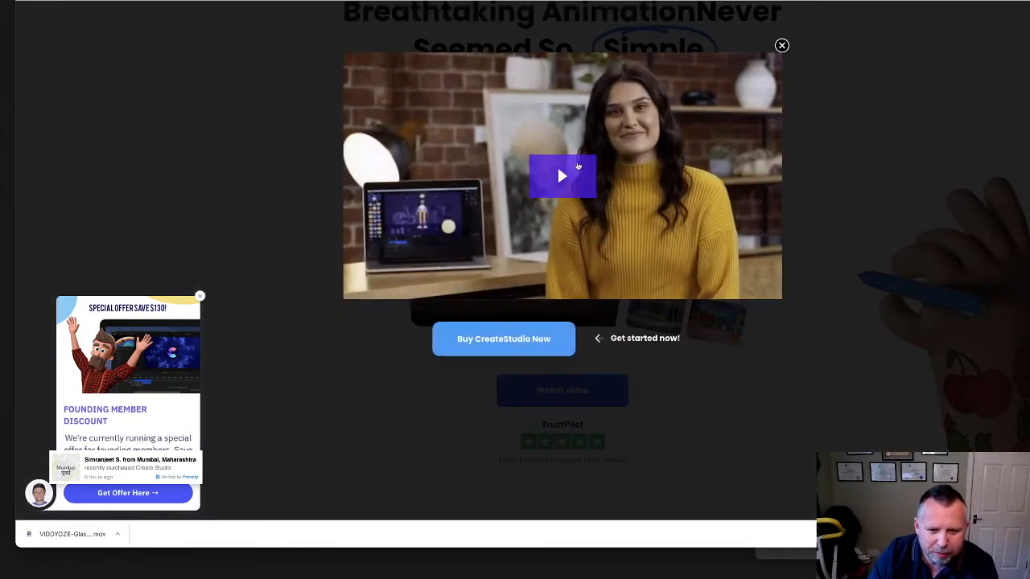
pyautogui.click(562, 176)
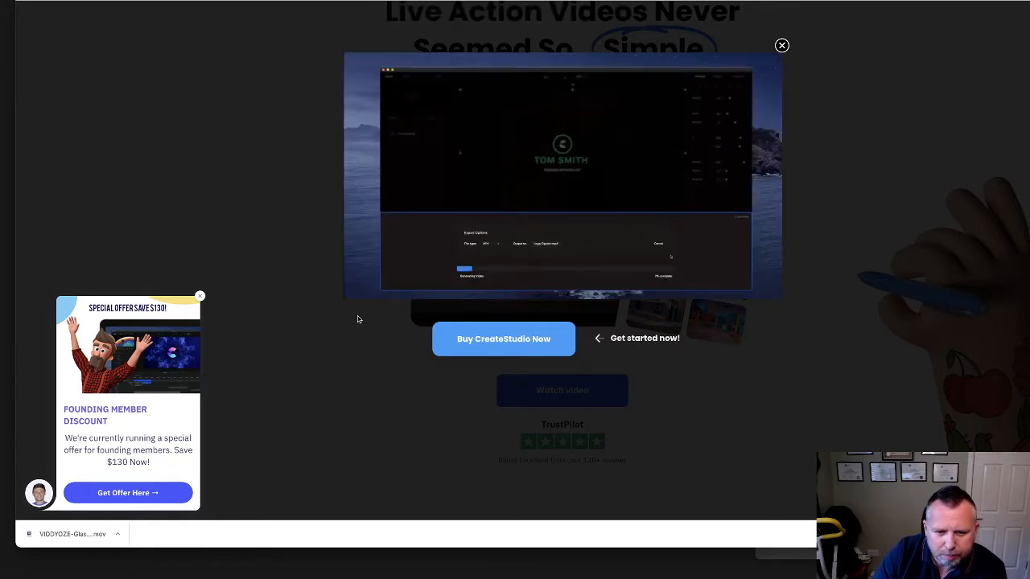
pyautogui.click(562, 175)
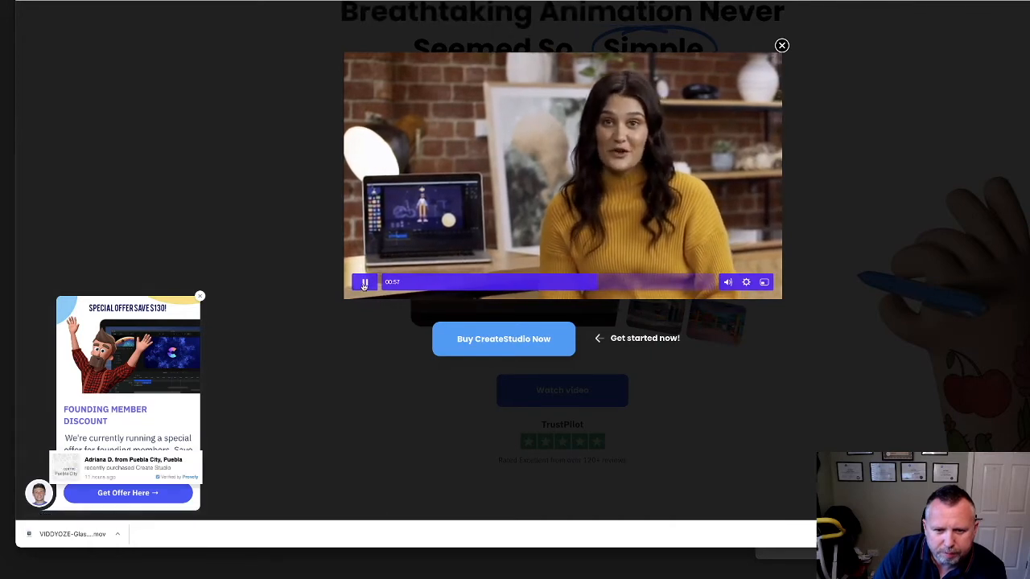
pyautogui.click(364, 281)
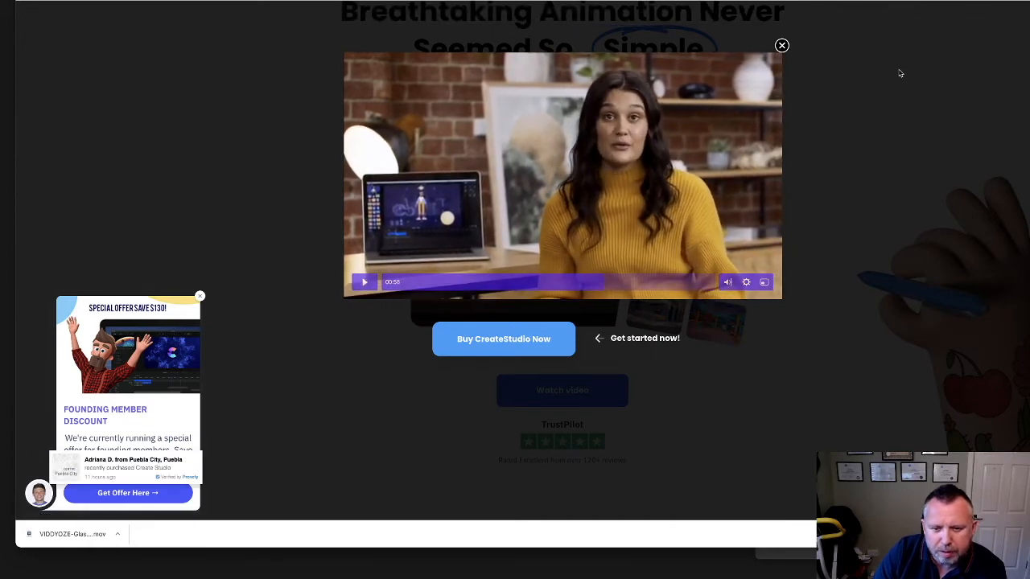
pyautogui.click(781, 46)
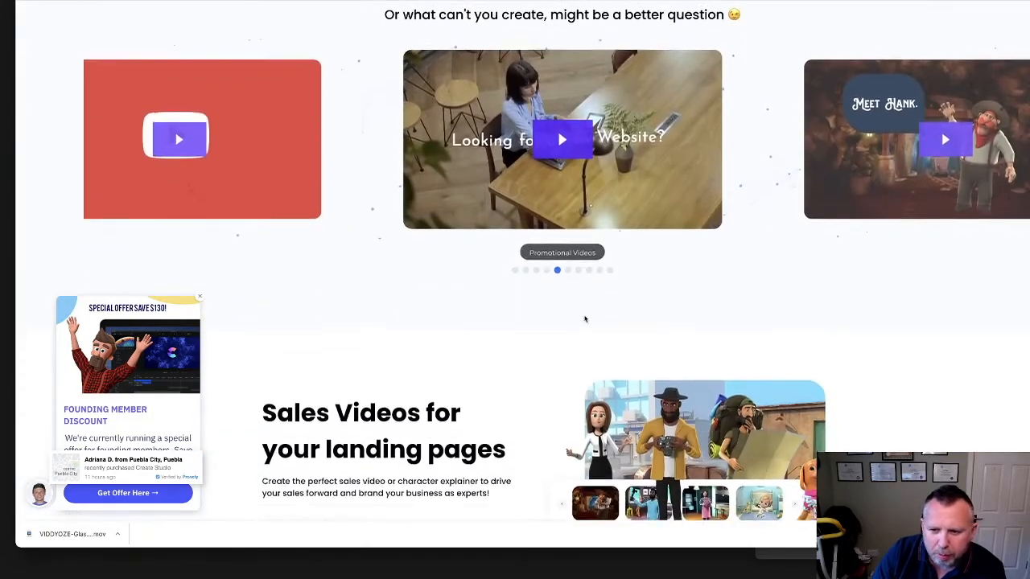
# - Scroll down past the homepage feature sections to reach the Getting Started Guide
pyautogui.scroll(-3)
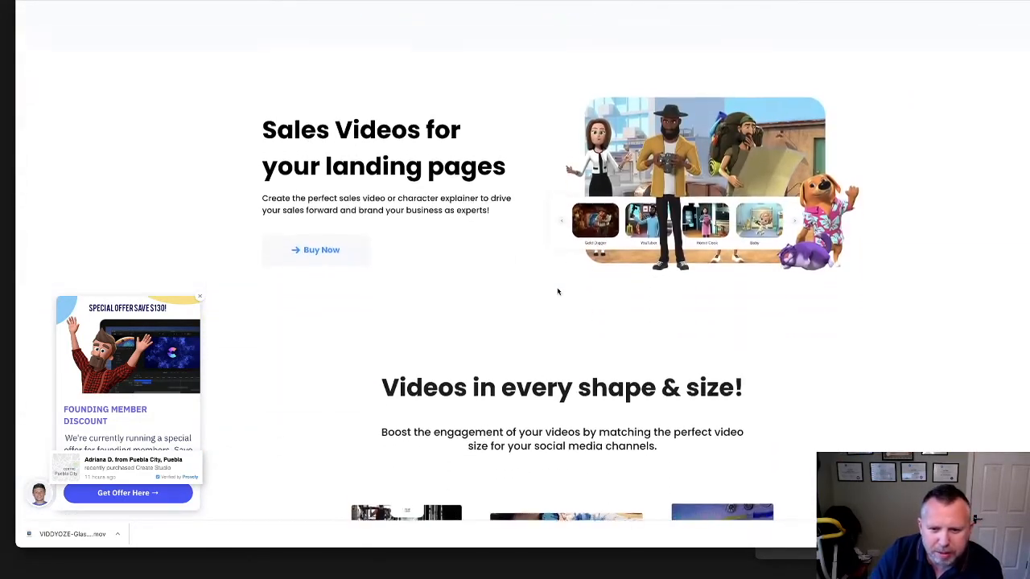
pyautogui.scroll(-3)
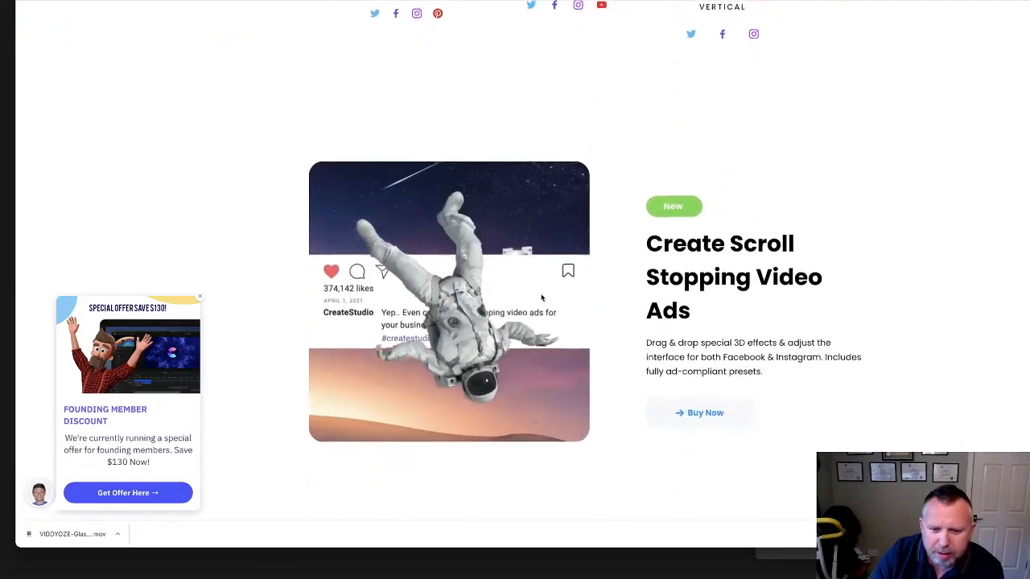
pyautogui.scroll(-3)
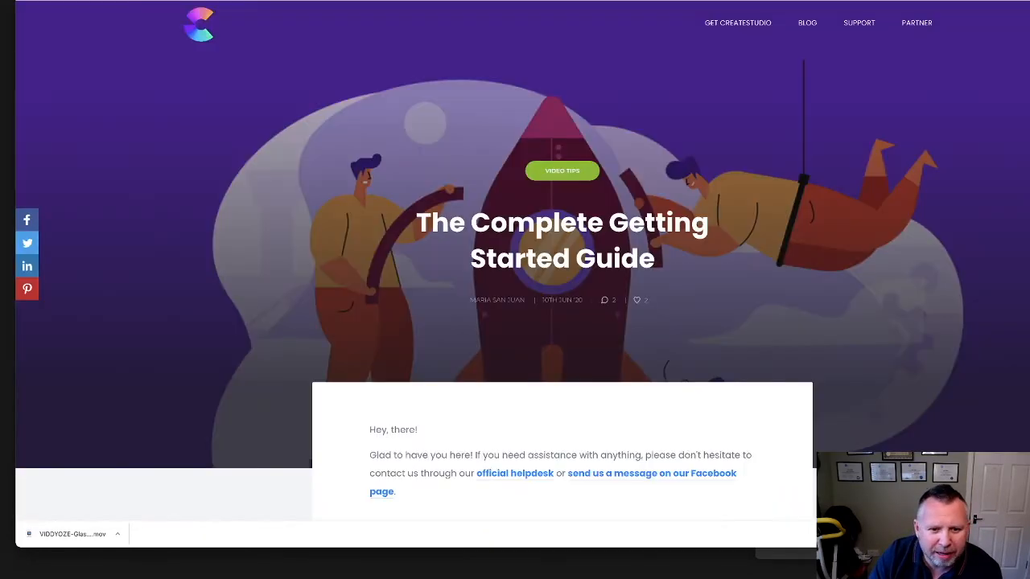
# - Scroll through the guide's tutorial links down to 'How to Create a Scroll Stopper Video'
pyautogui.scroll(-3)
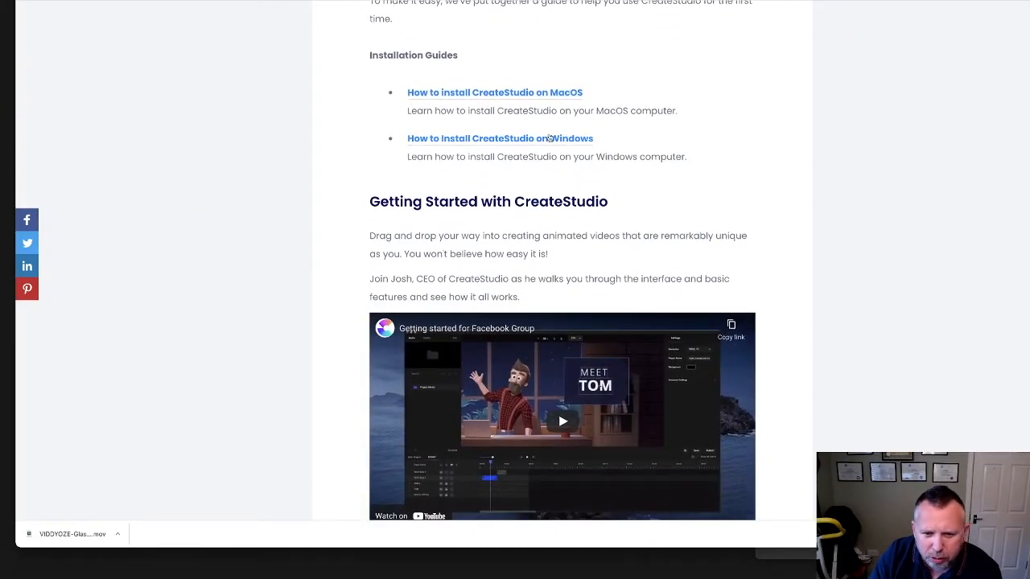
pyautogui.scroll(-3)
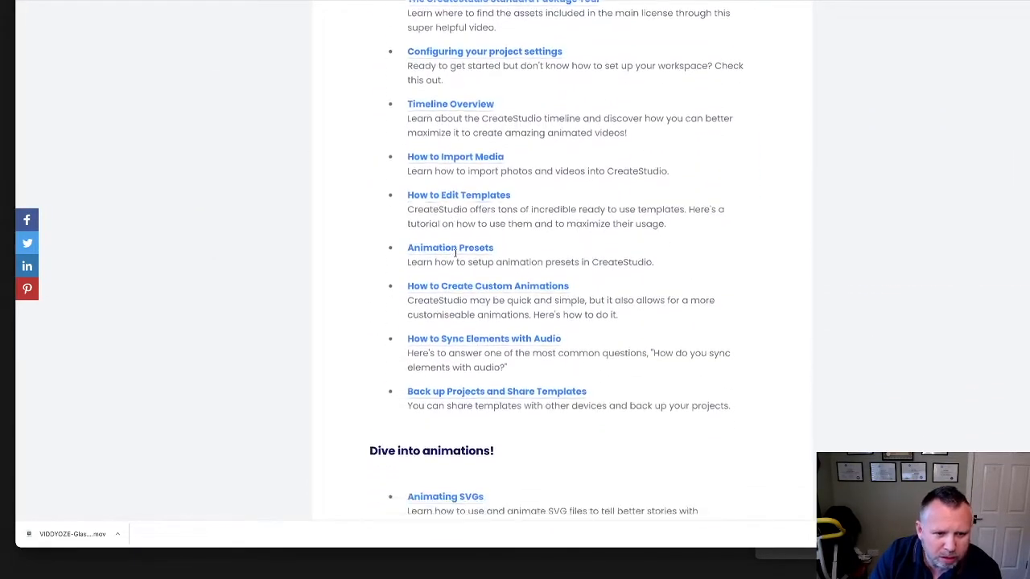
pyautogui.scroll(-3)
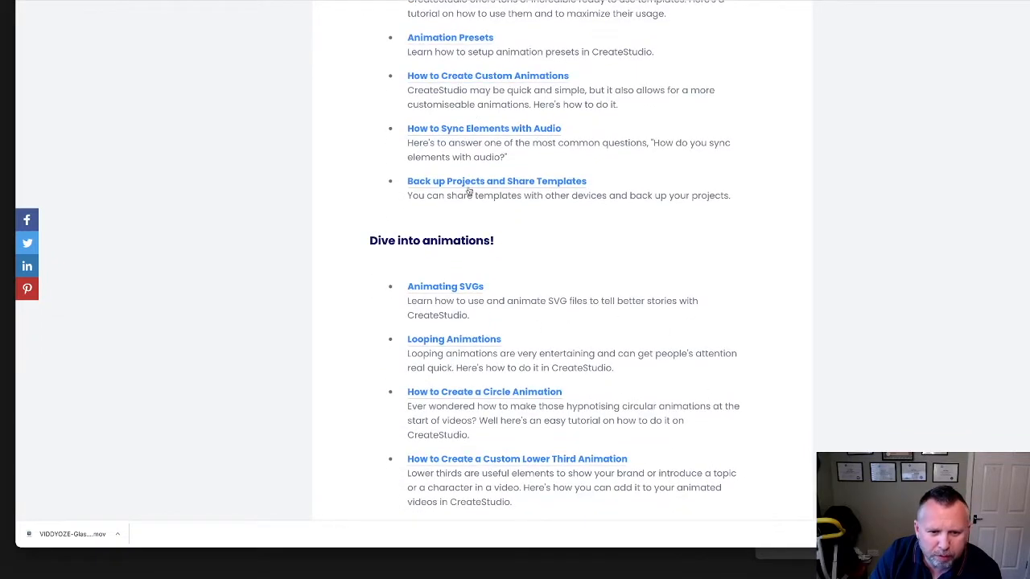
pyautogui.scroll(-3)
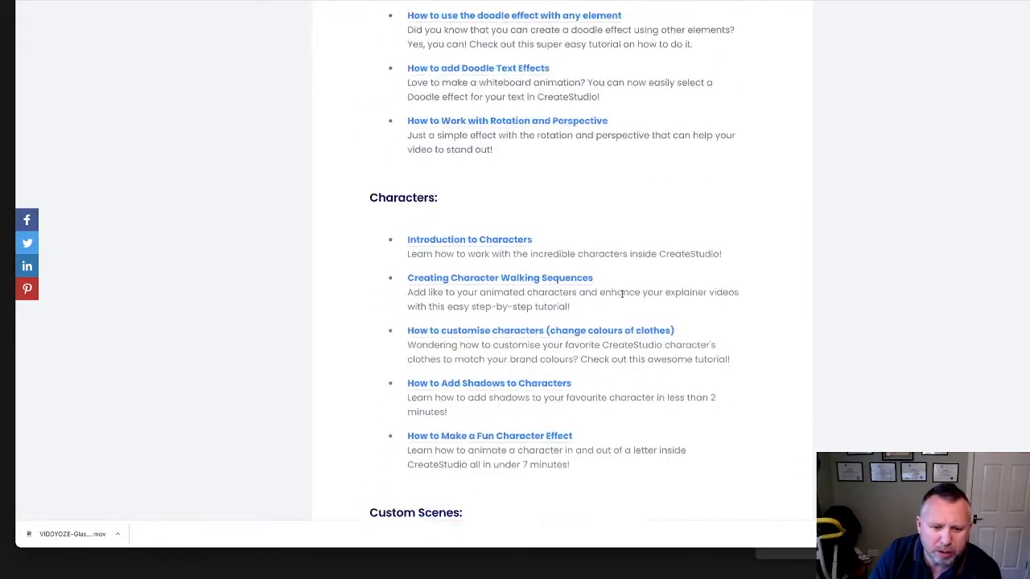
pyautogui.scroll(-3)
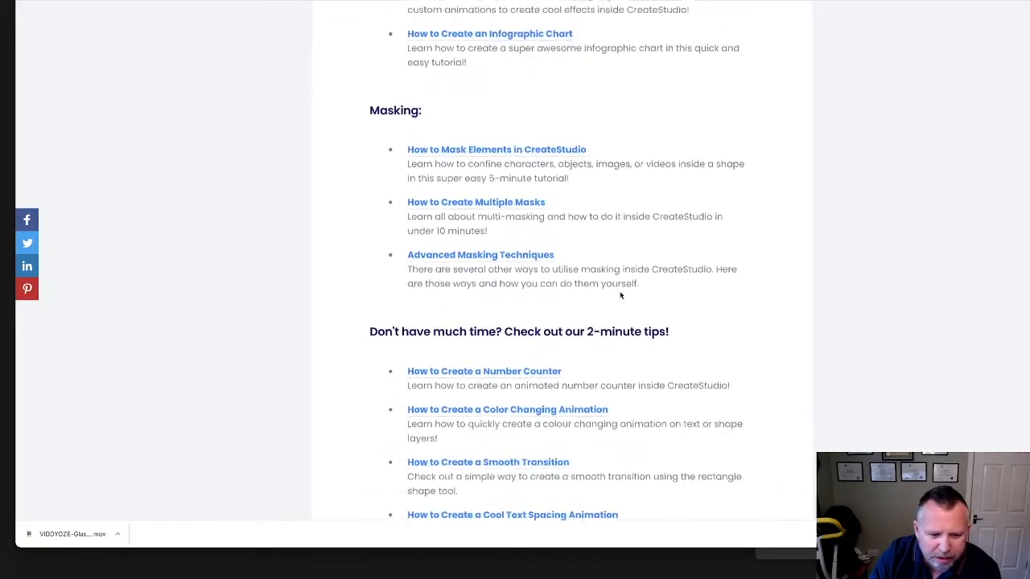
pyautogui.scroll(-3)
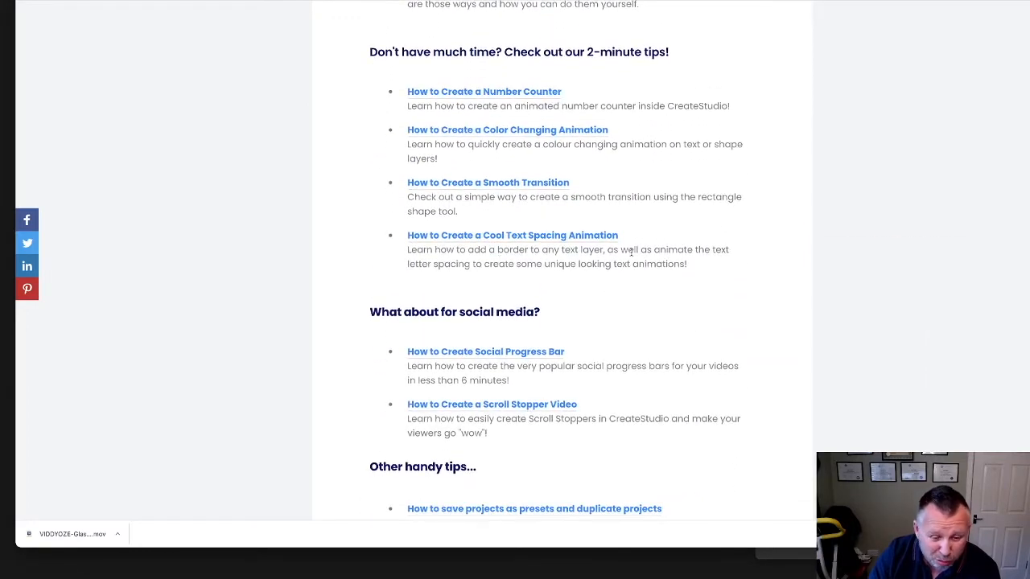
pyautogui.scroll(-3)
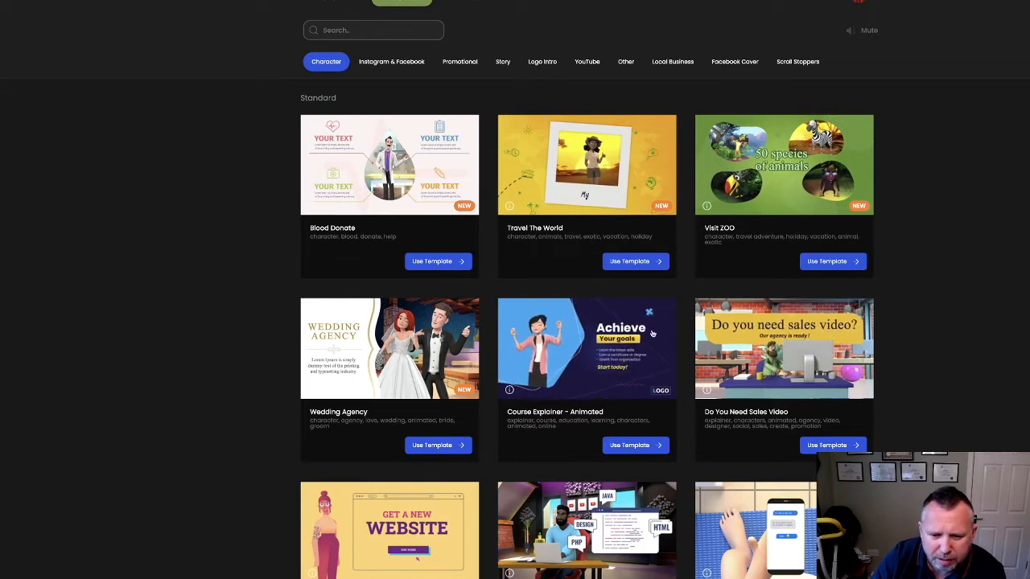
pyautogui.click(587, 347)
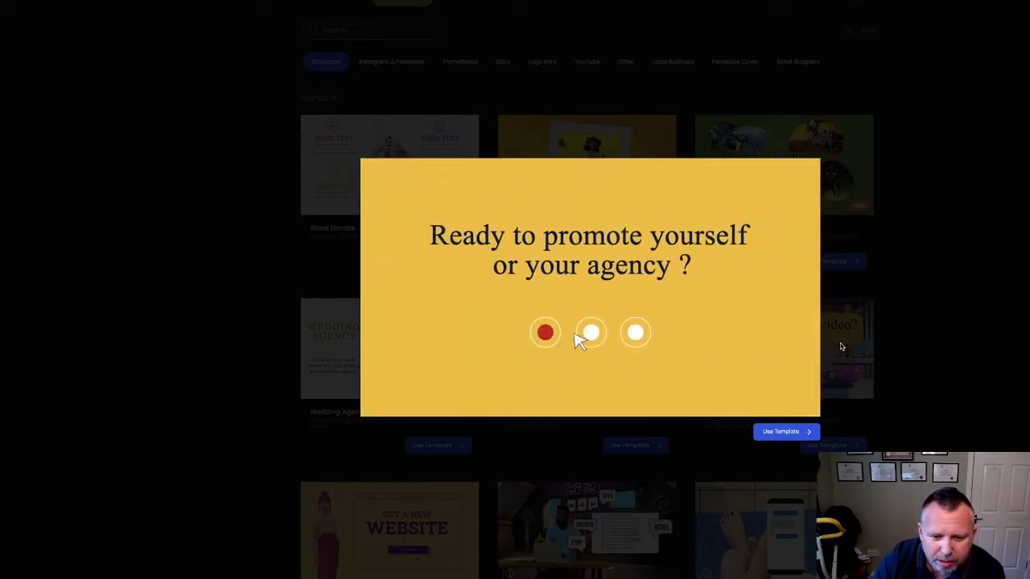
pyautogui.click(592, 332)
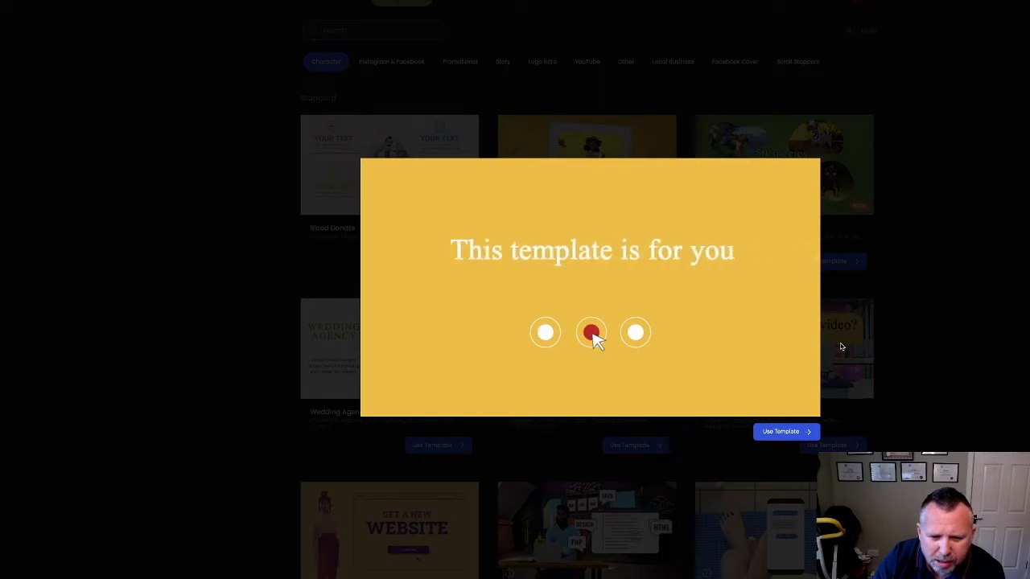
pyautogui.click(636, 333)
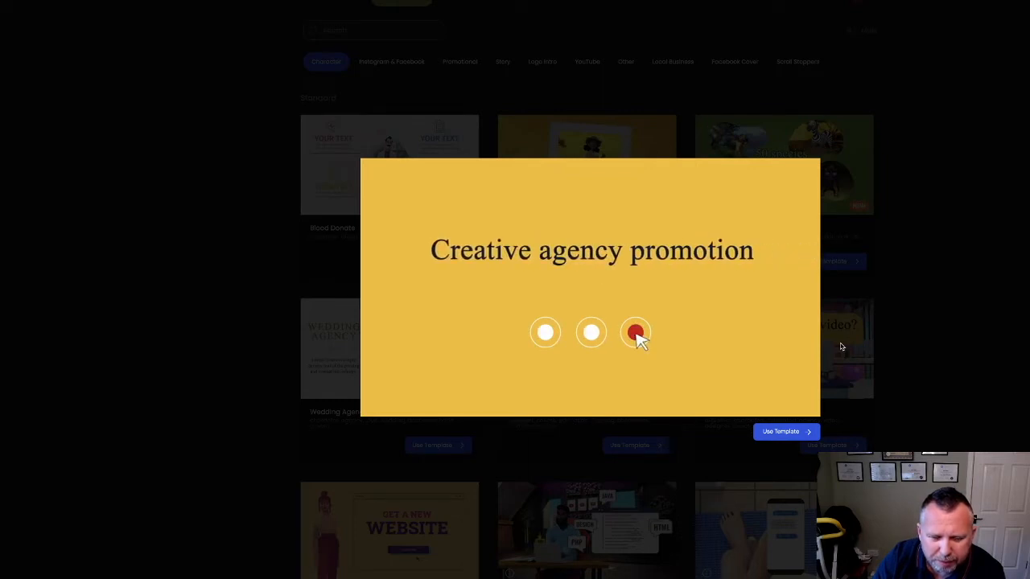
pyautogui.click(635, 333)
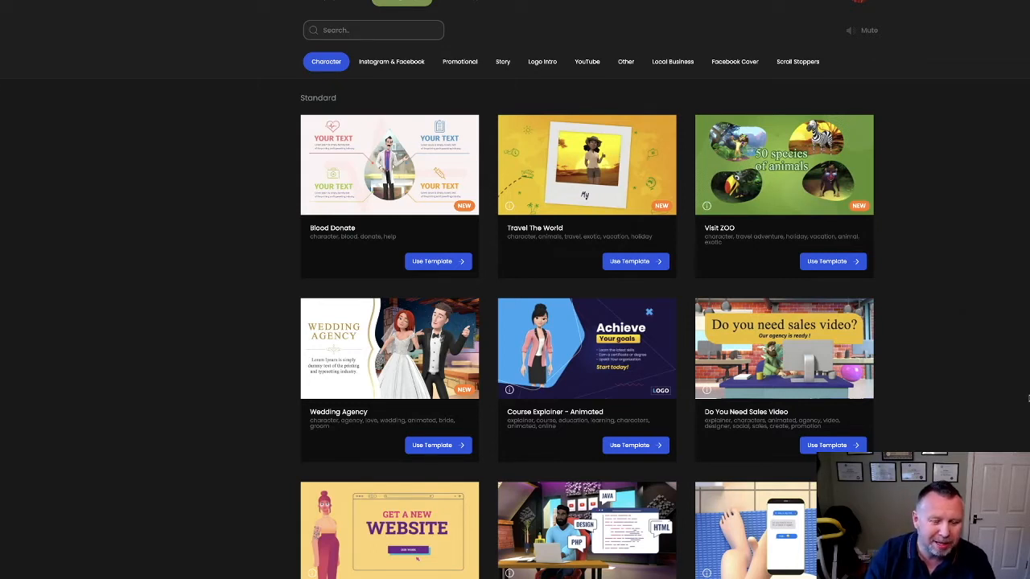
pyautogui.moveTo(898, 276)
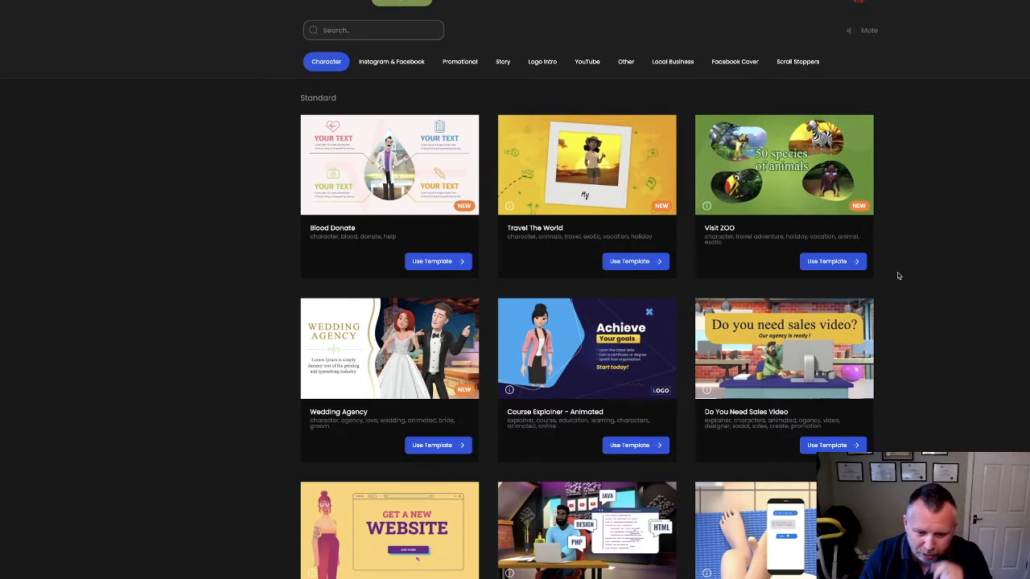
pyautogui.scroll(-3)
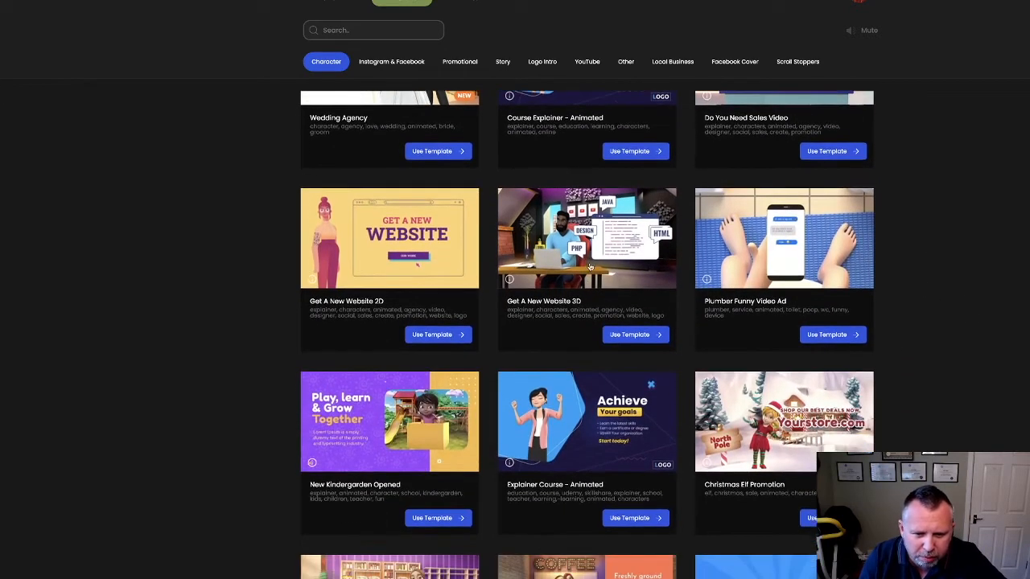
pyautogui.moveTo(587, 256)
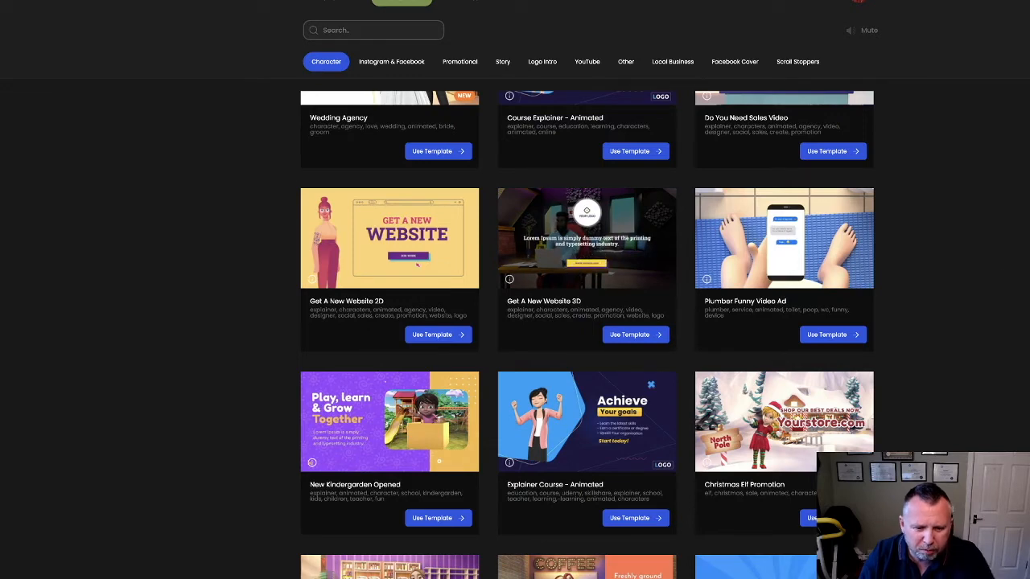
pyautogui.scroll(-3)
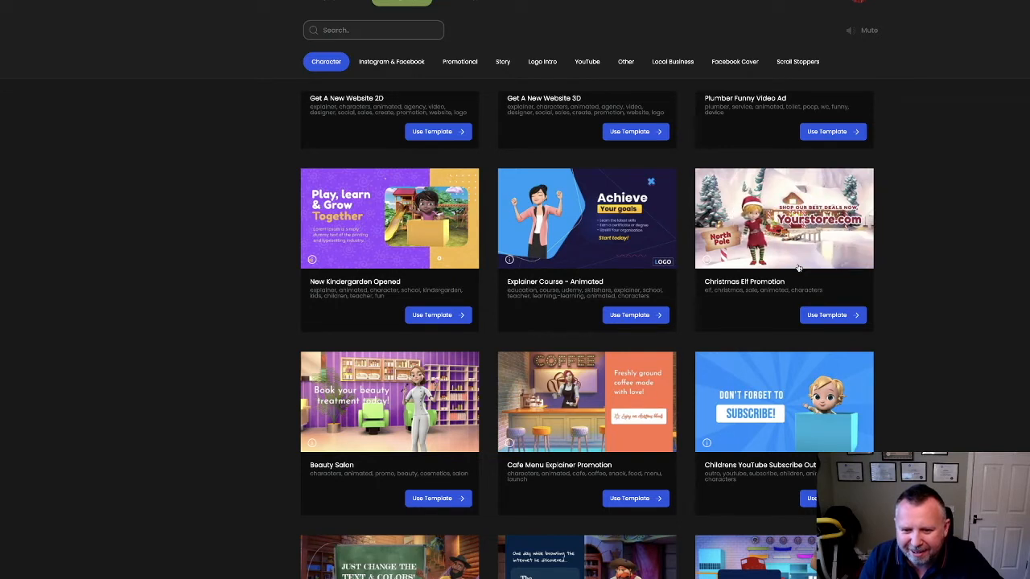
pyautogui.moveTo(1016, 358)
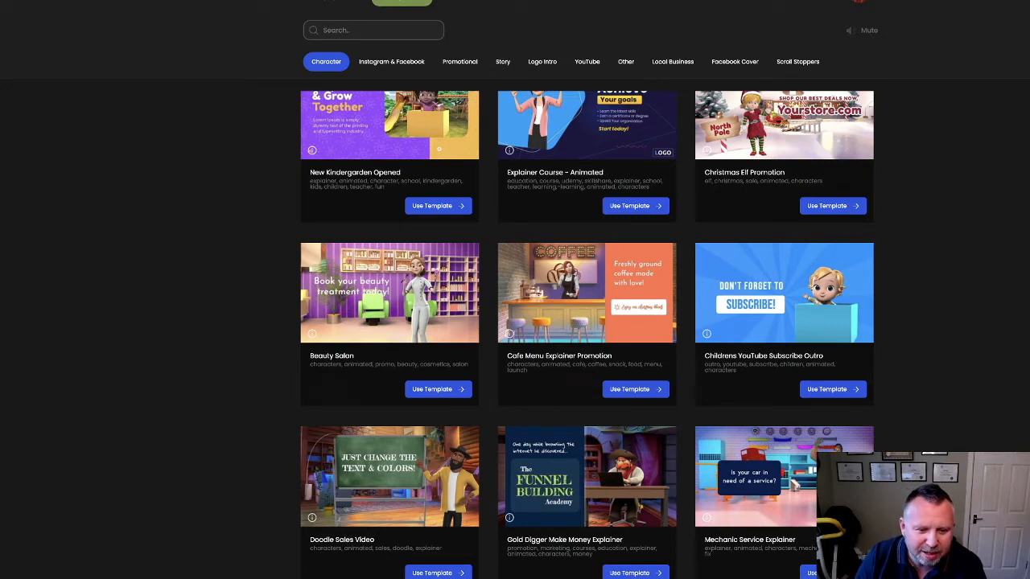
pyautogui.scroll(-3)
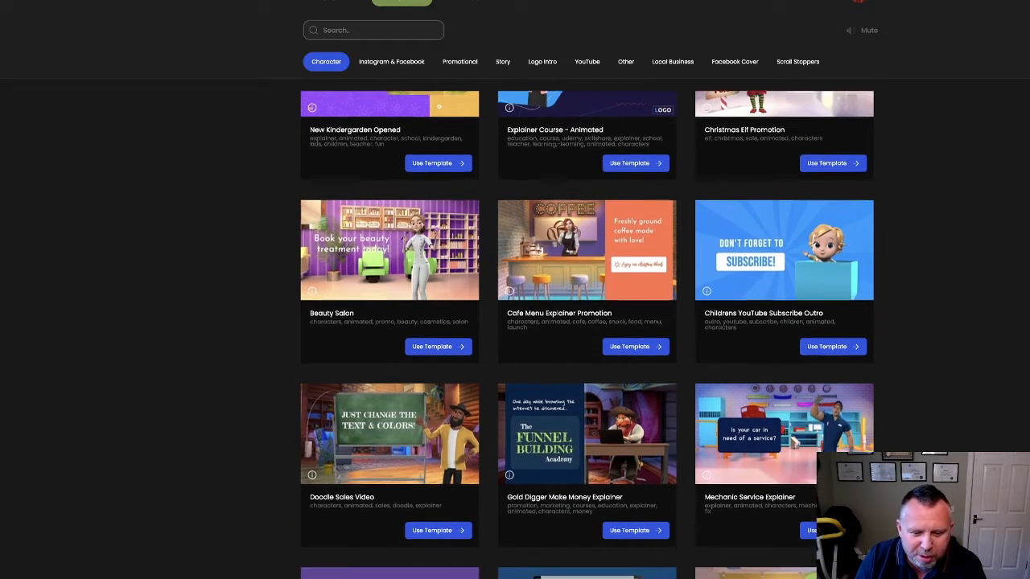
pyautogui.scroll(-3)
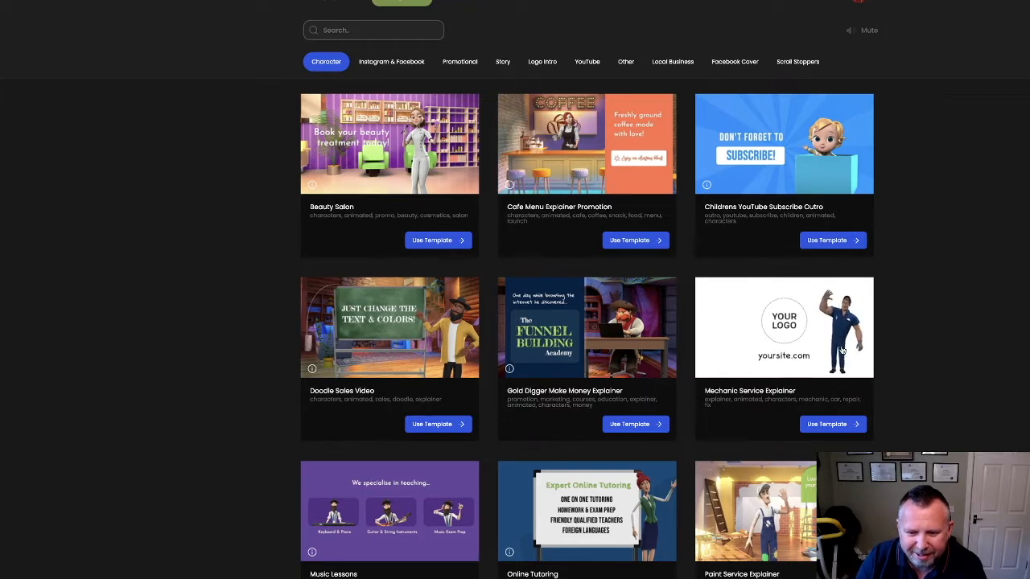
pyautogui.scroll(-3)
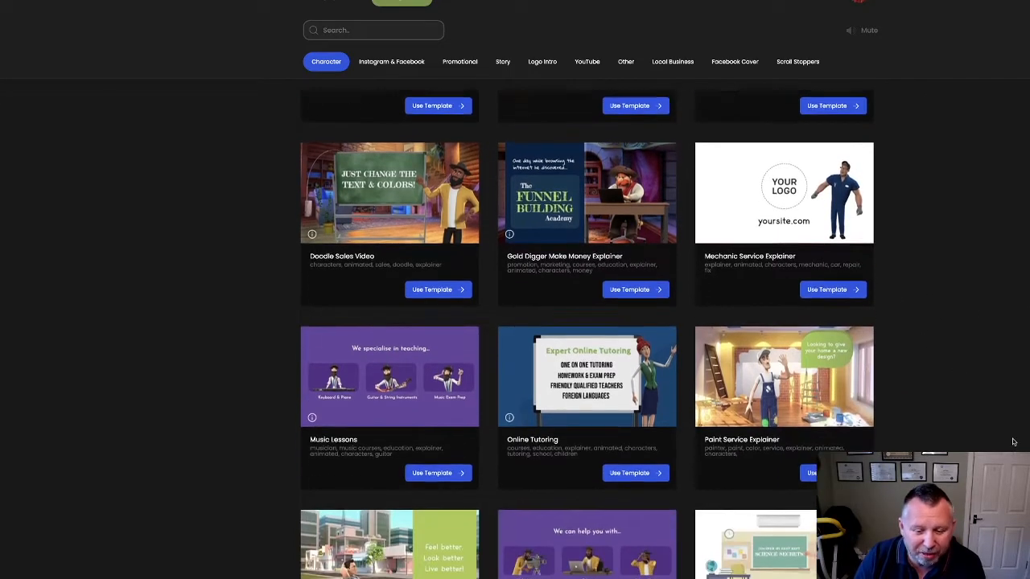
pyautogui.scroll(3)
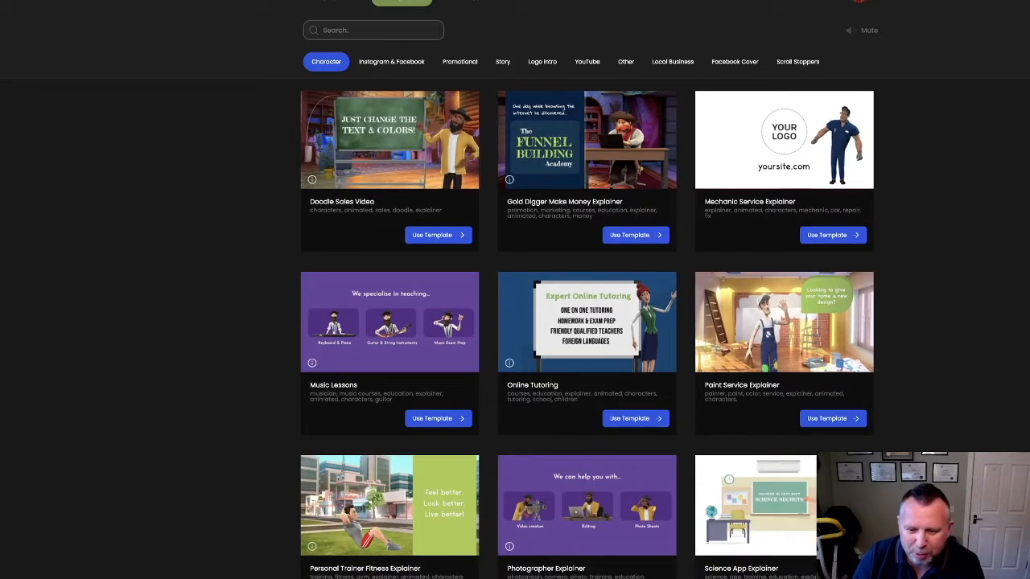
pyautogui.moveTo(1006, 383)
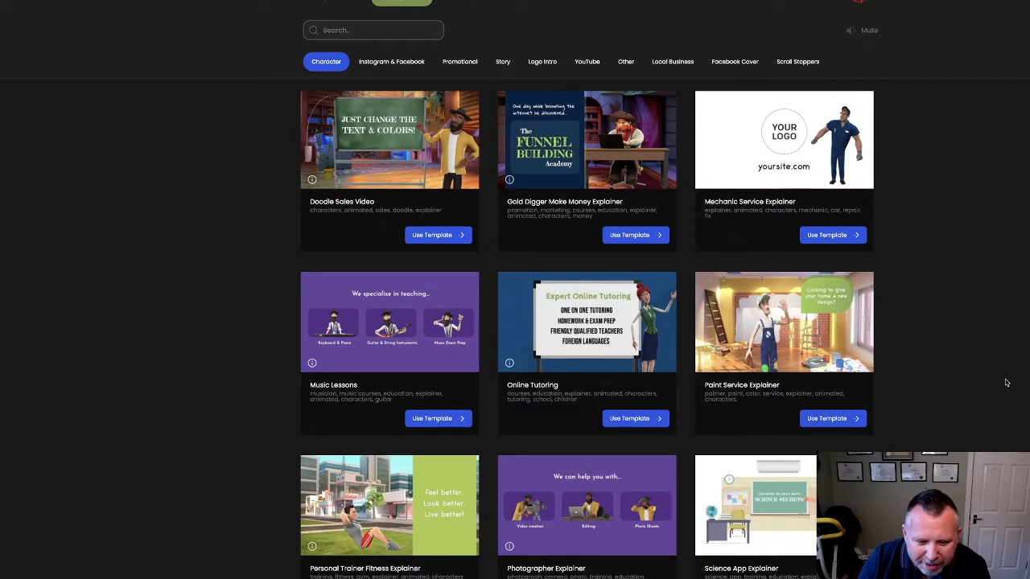
pyautogui.scroll(-3)
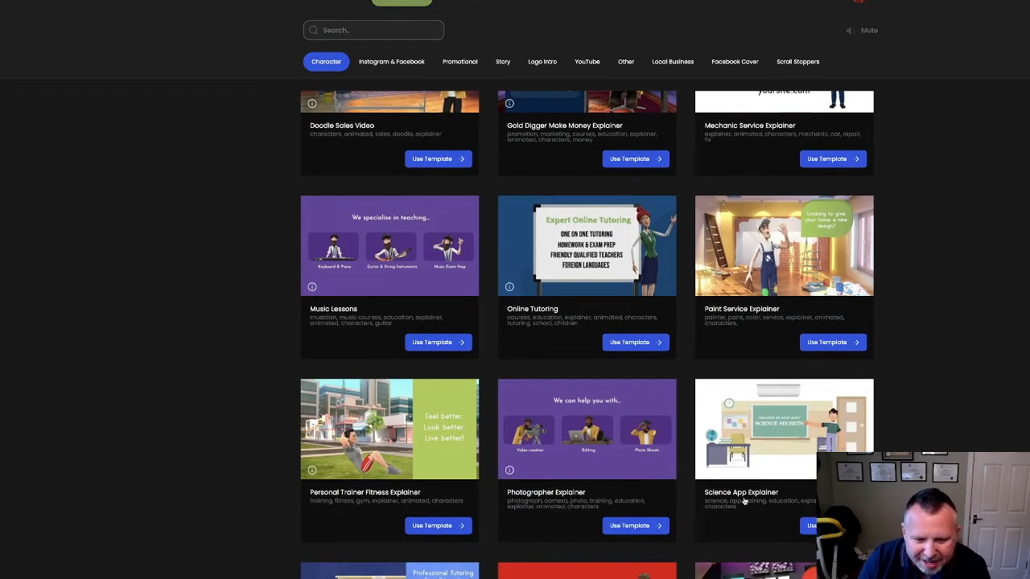
pyautogui.scroll(-3)
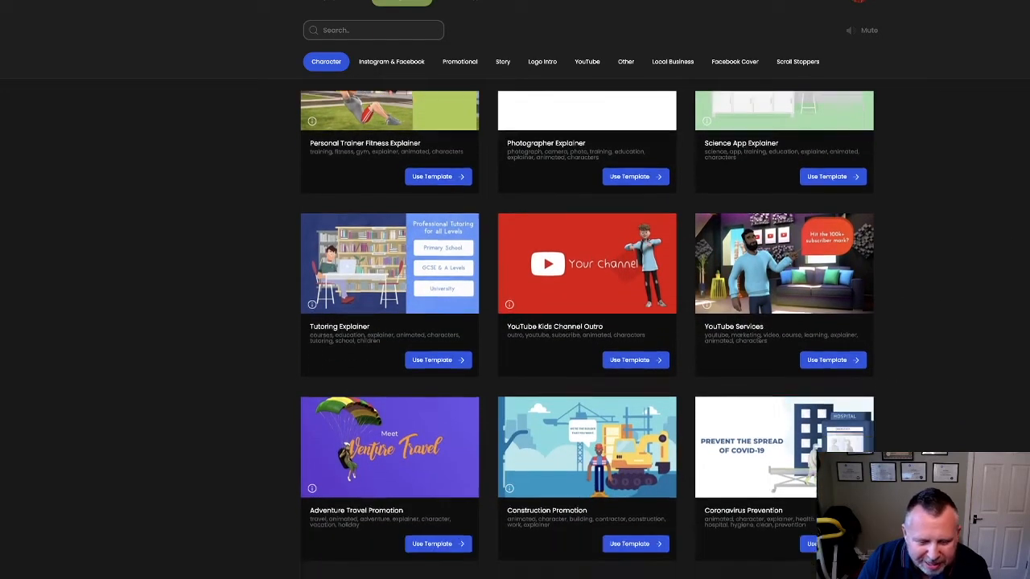
pyautogui.scroll(-3)
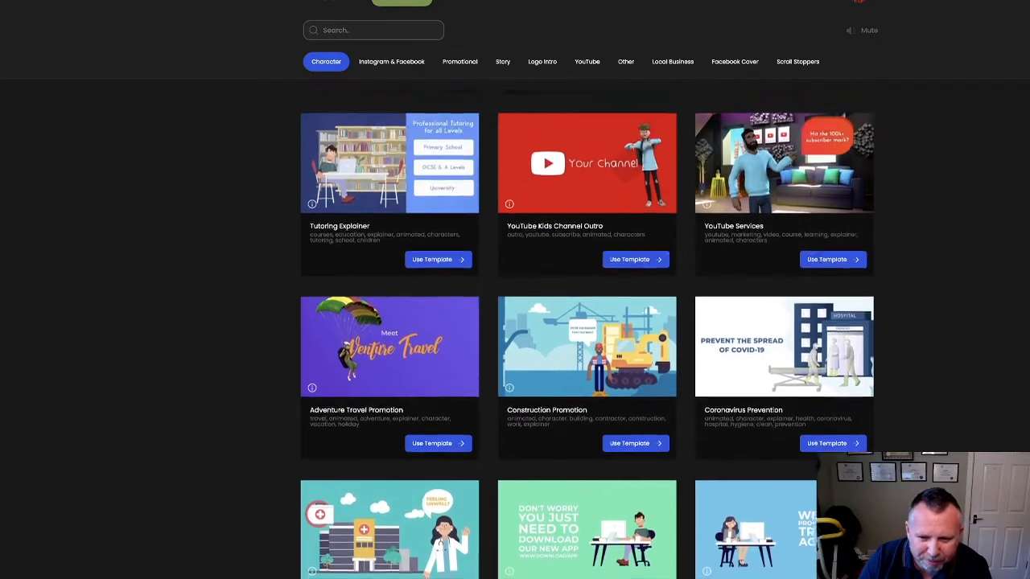
pyautogui.scroll(-3)
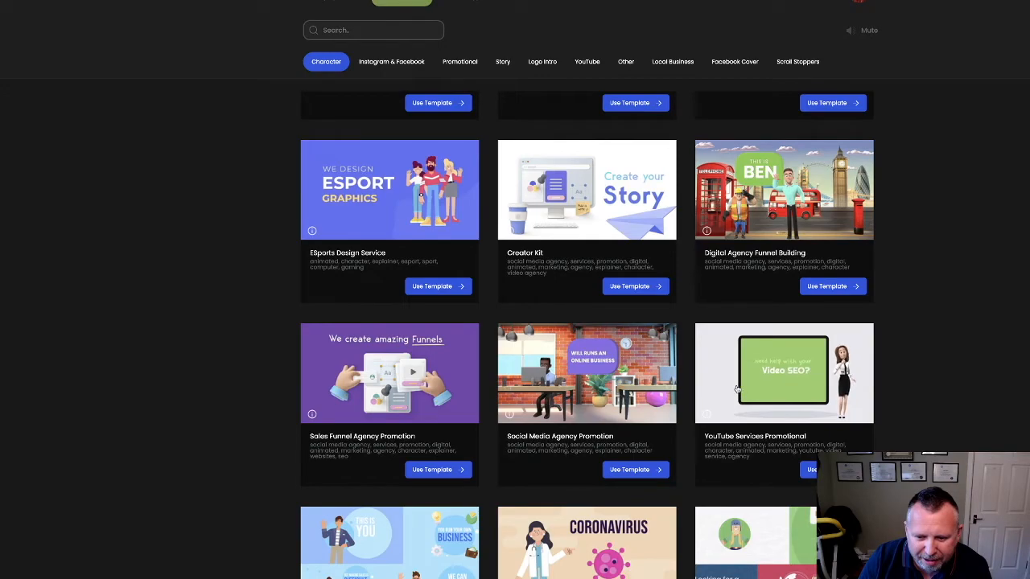
pyautogui.scroll(-3)
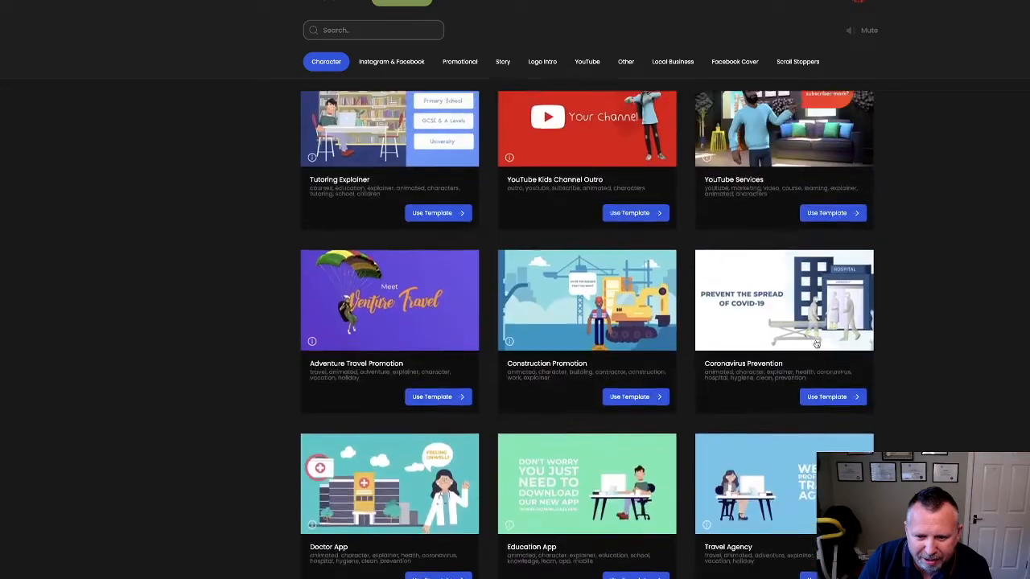
pyautogui.scroll(-3)
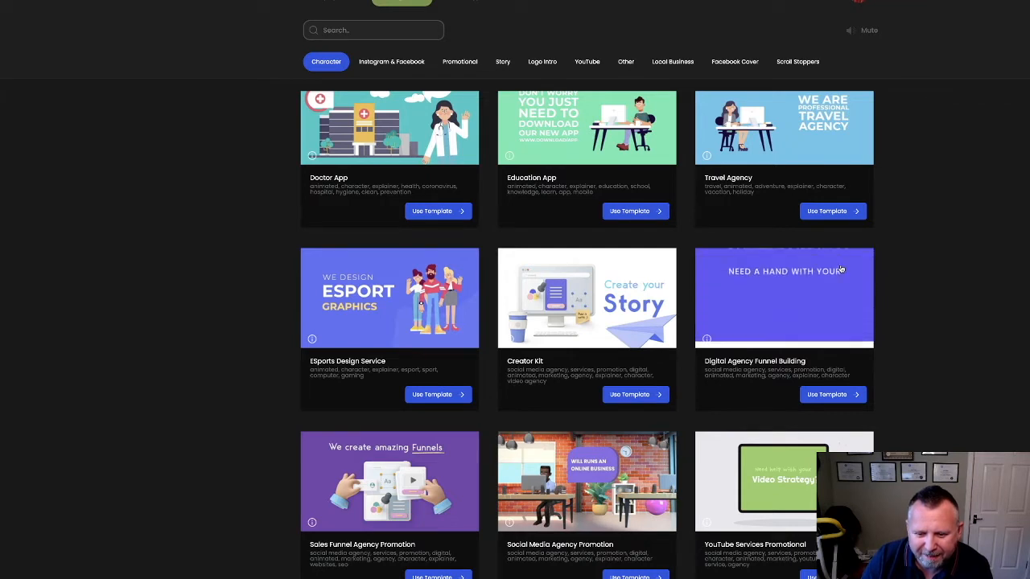
pyautogui.scroll(-3)
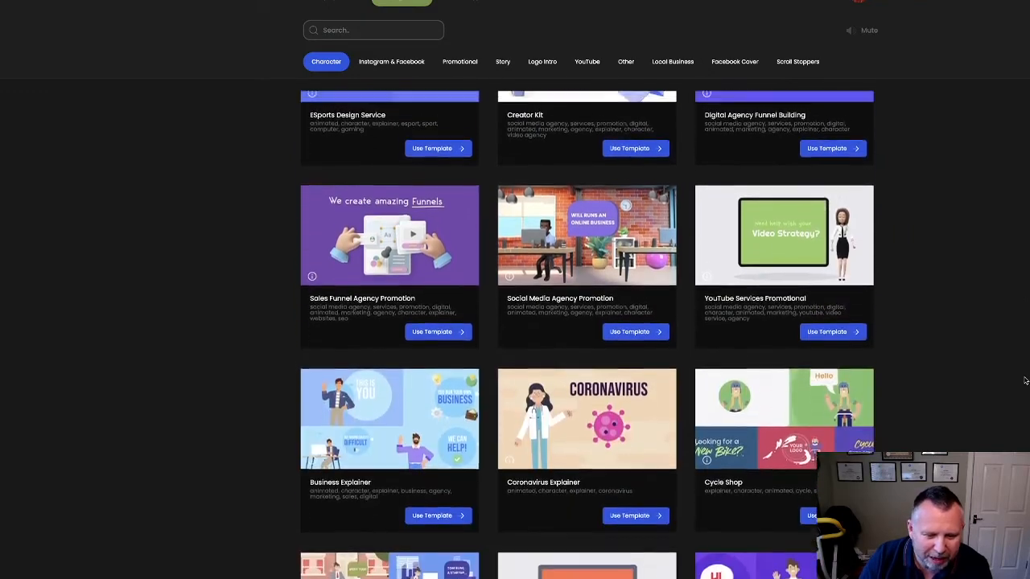
pyautogui.scroll(-3)
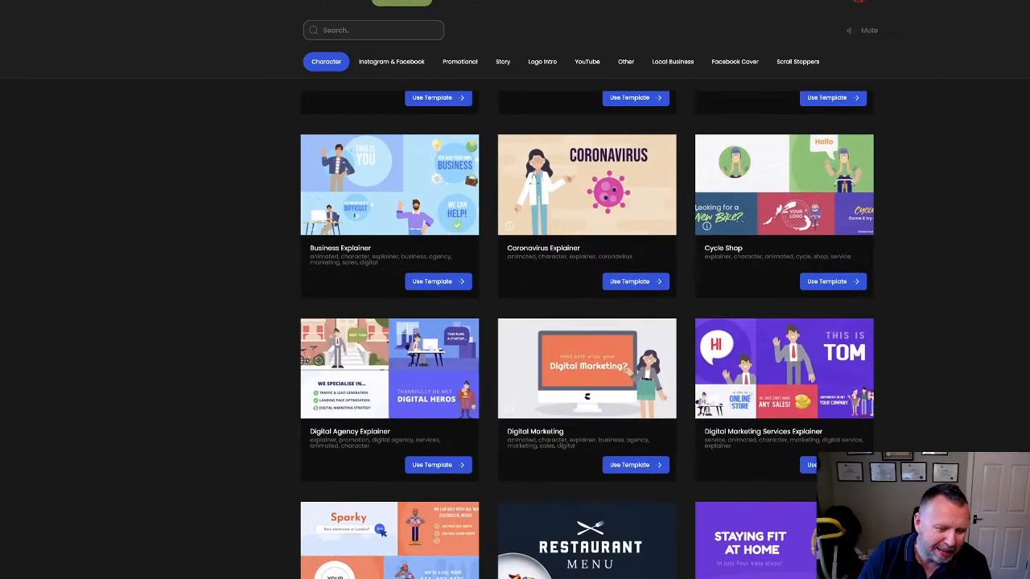
pyautogui.scroll(-3)
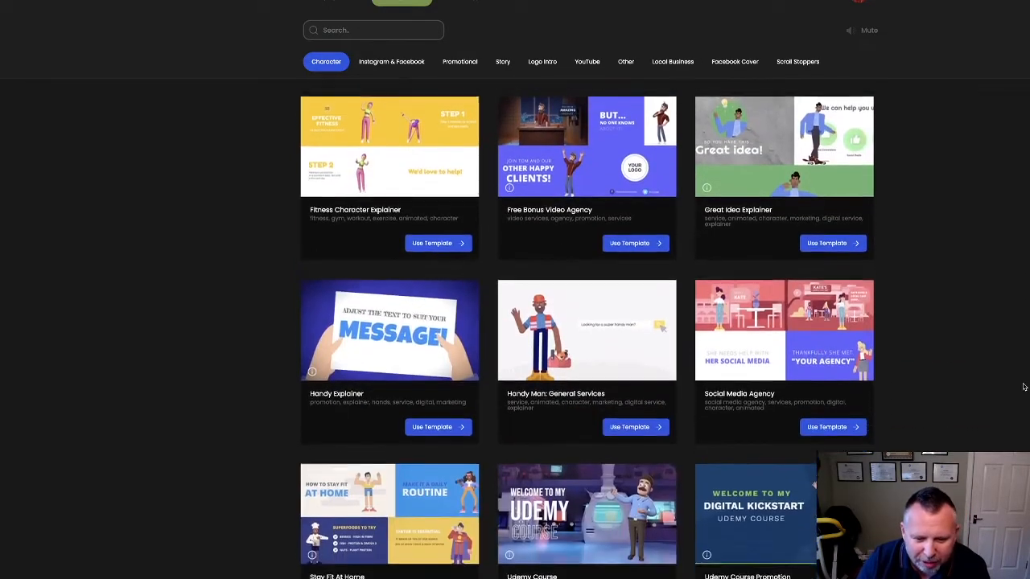
pyautogui.scroll(-3)
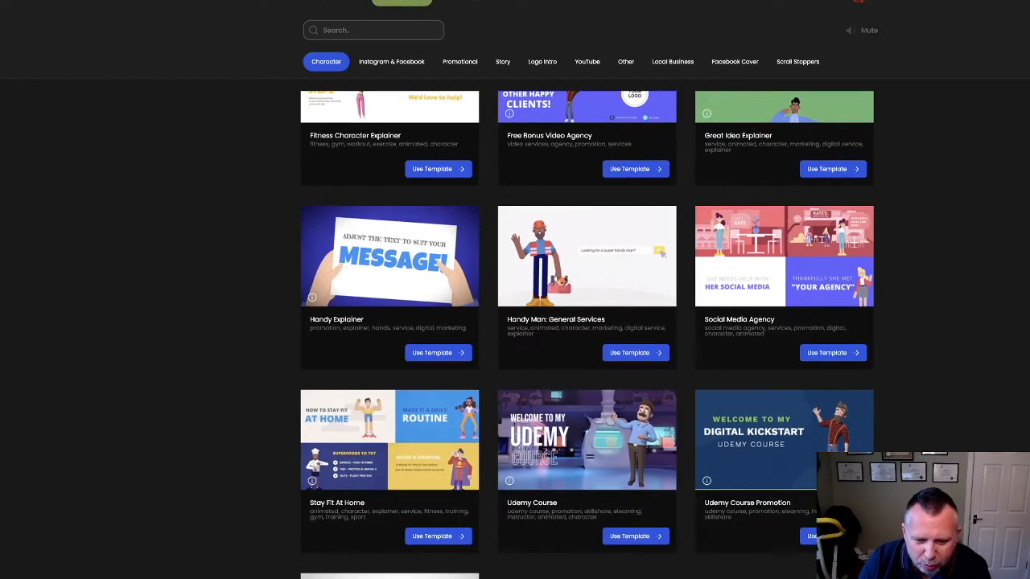
pyautogui.scroll(-3)
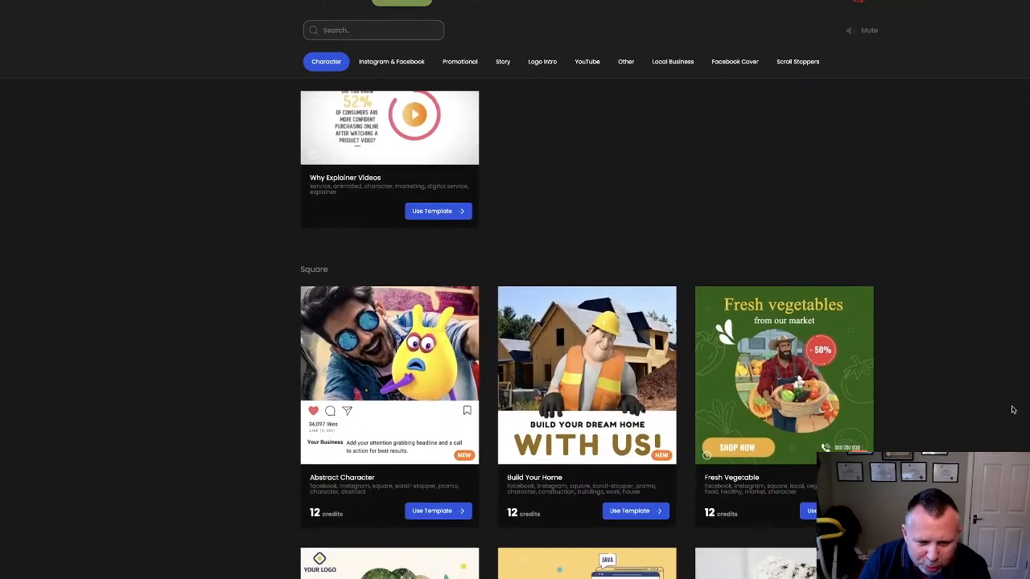
pyautogui.scroll(-3)
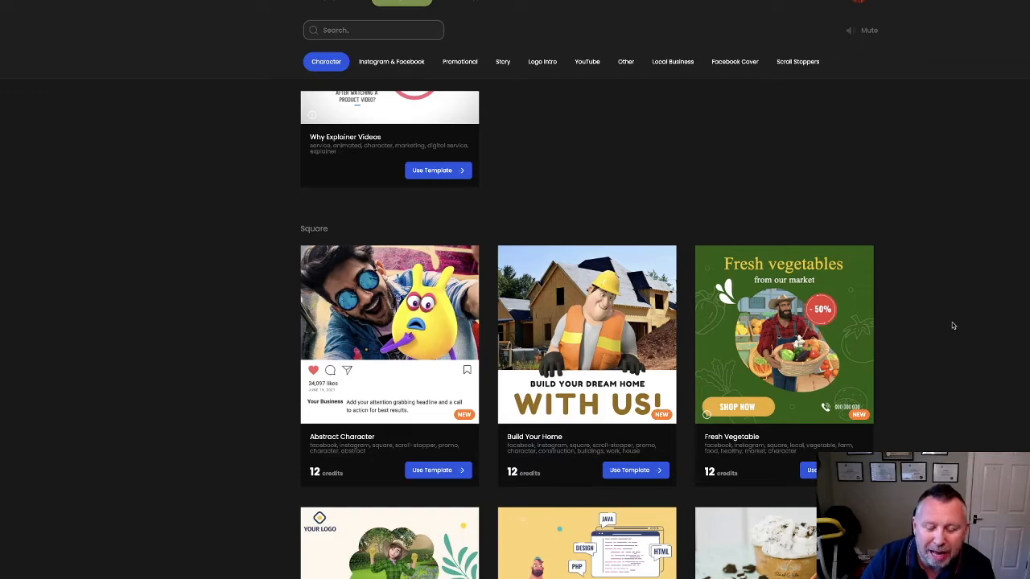
pyautogui.scroll(-3)
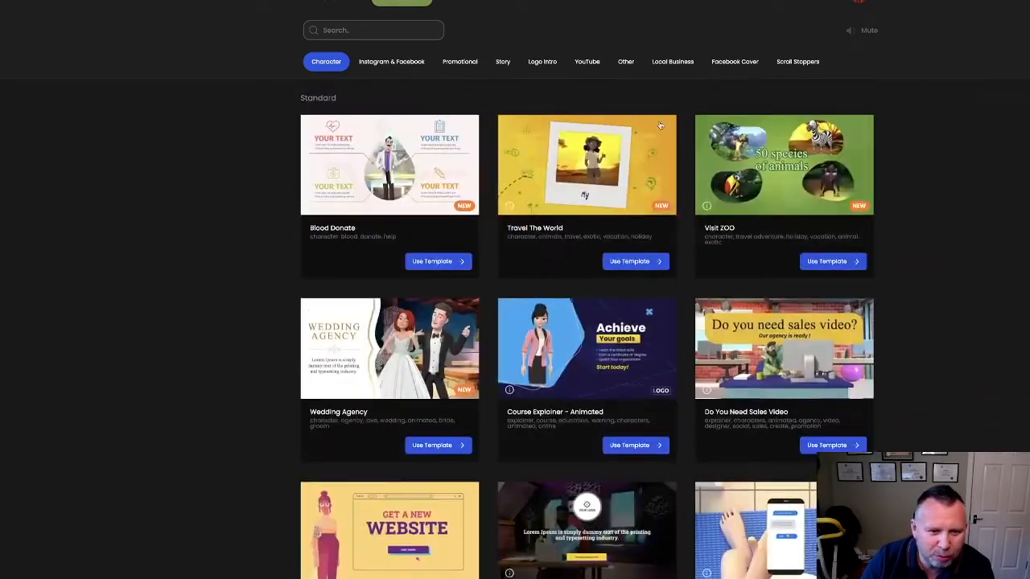
# - Switch through the Instagram & Facebook, Promotional and Story template categories, ending on Story
pyautogui.click(391, 61)
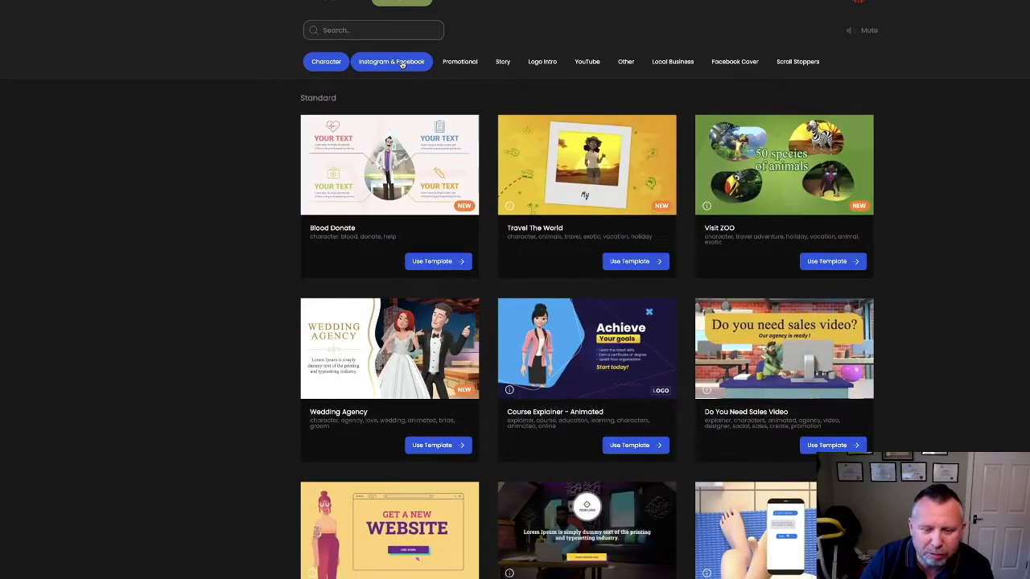
pyautogui.click(459, 61)
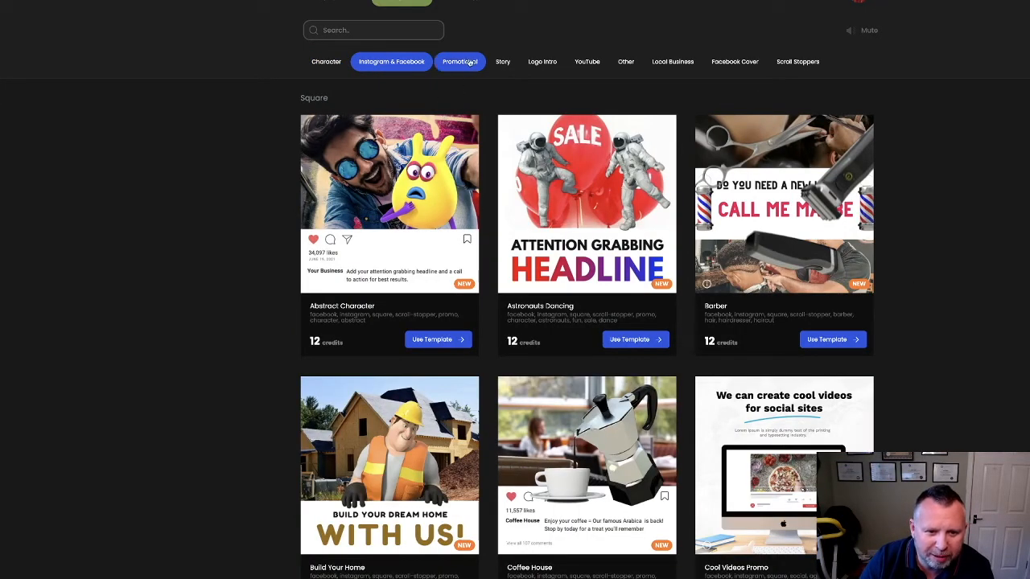
pyautogui.click(502, 61)
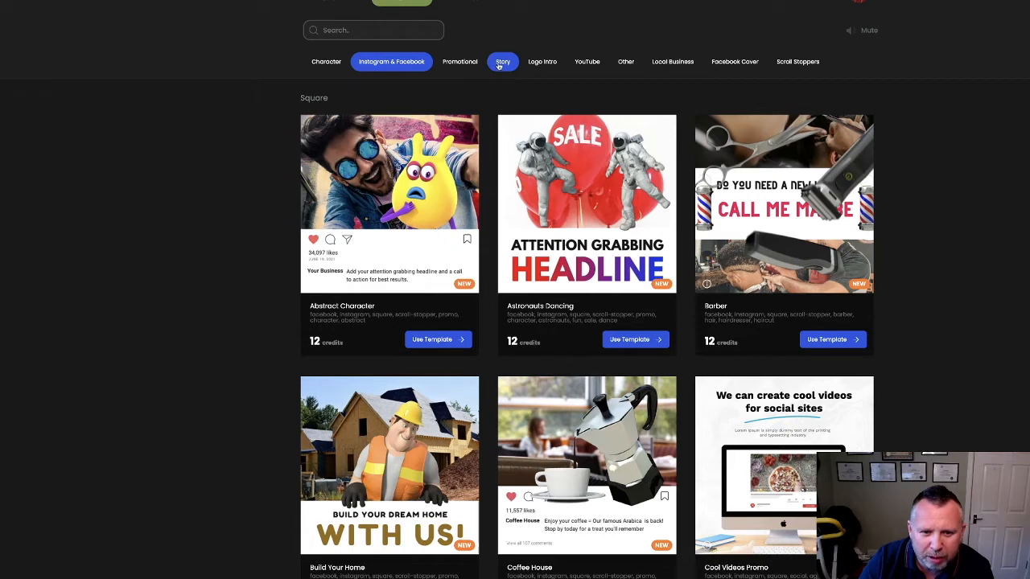
pyautogui.click(460, 62)
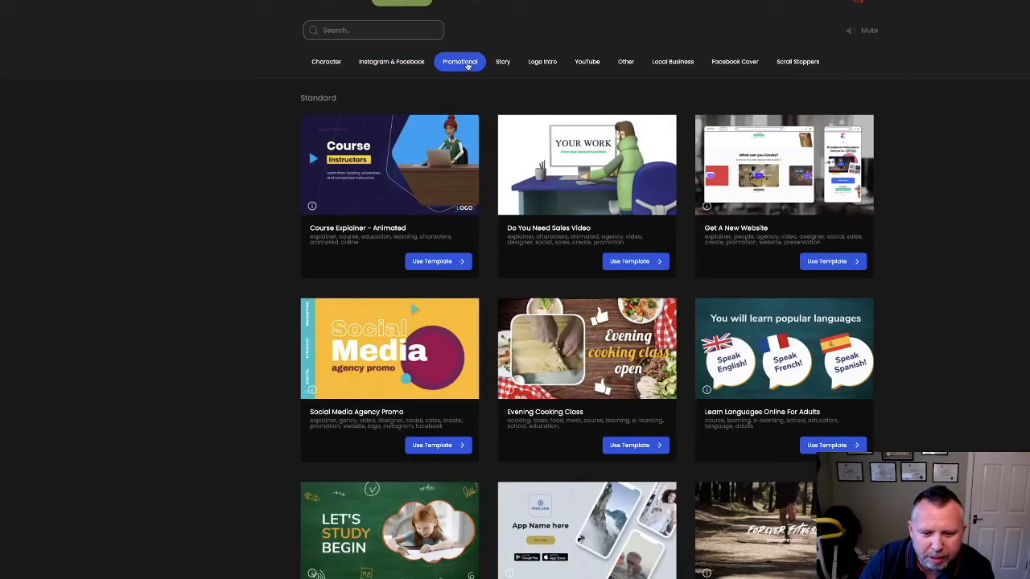
pyautogui.click(503, 61)
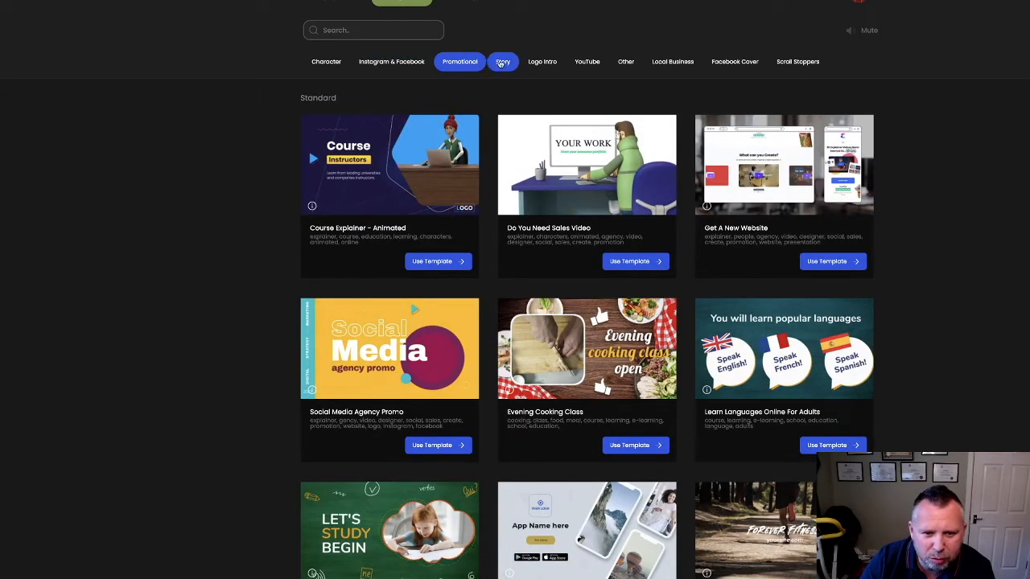
pyautogui.click(502, 61)
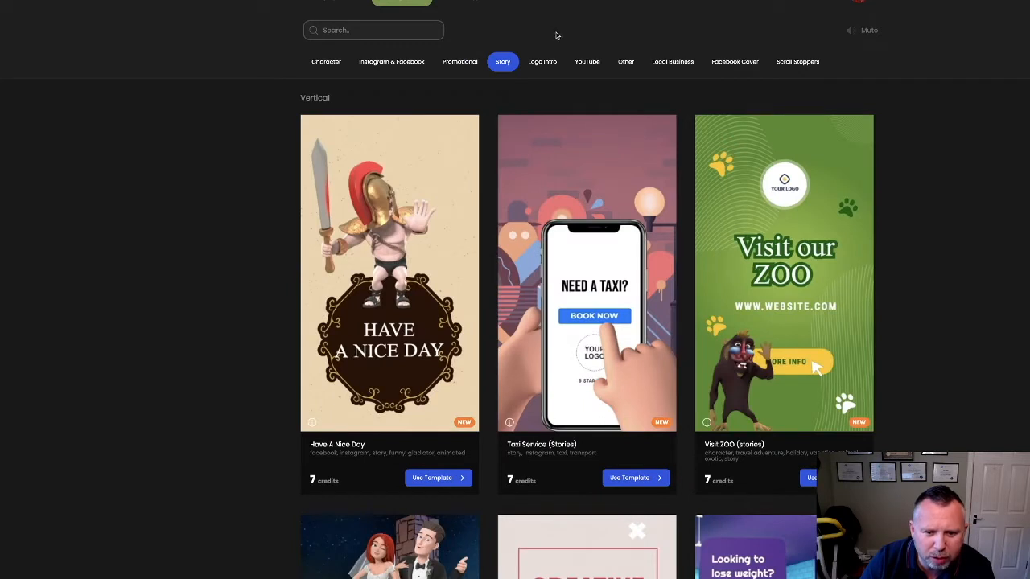
pyautogui.click(543, 61)
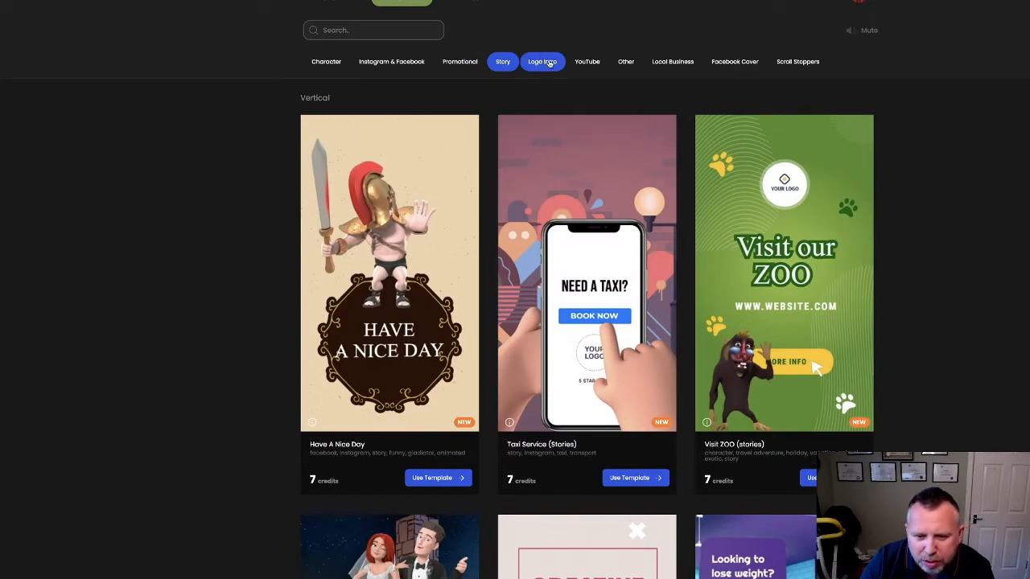
pyautogui.click(503, 61)
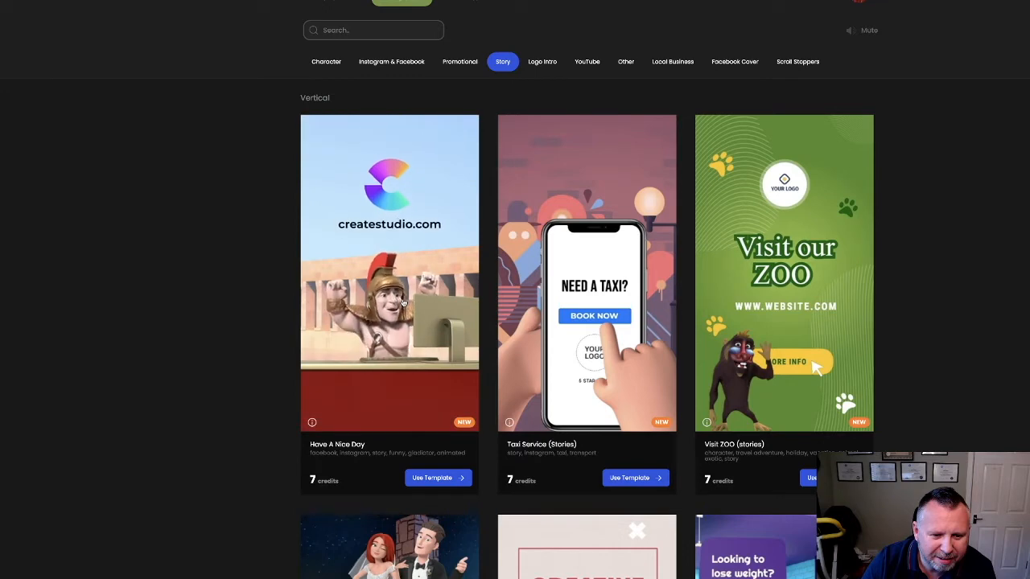
# - Scroll through the vertical Story templates
pyautogui.scroll(-3)
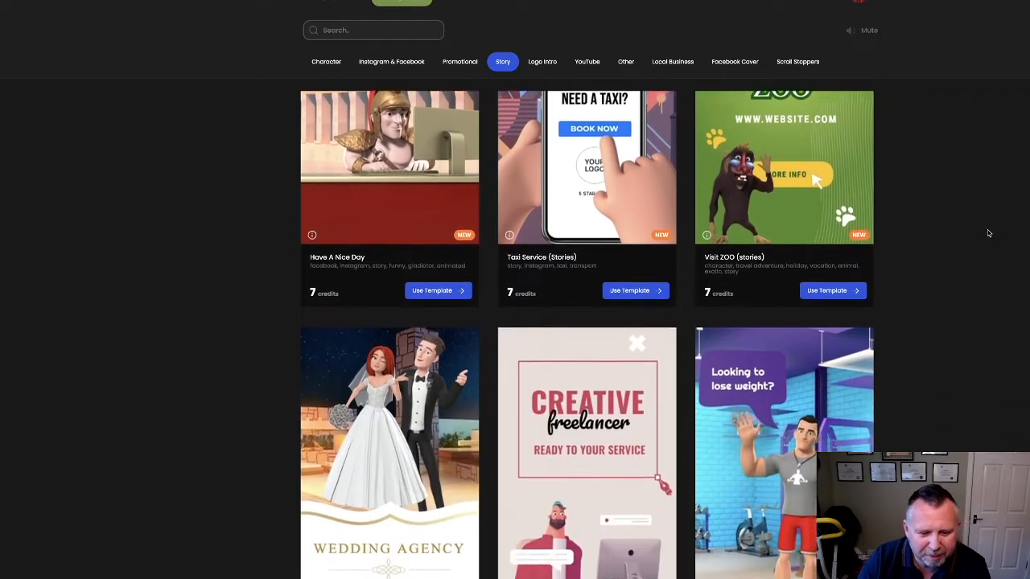
pyautogui.scroll(-3)
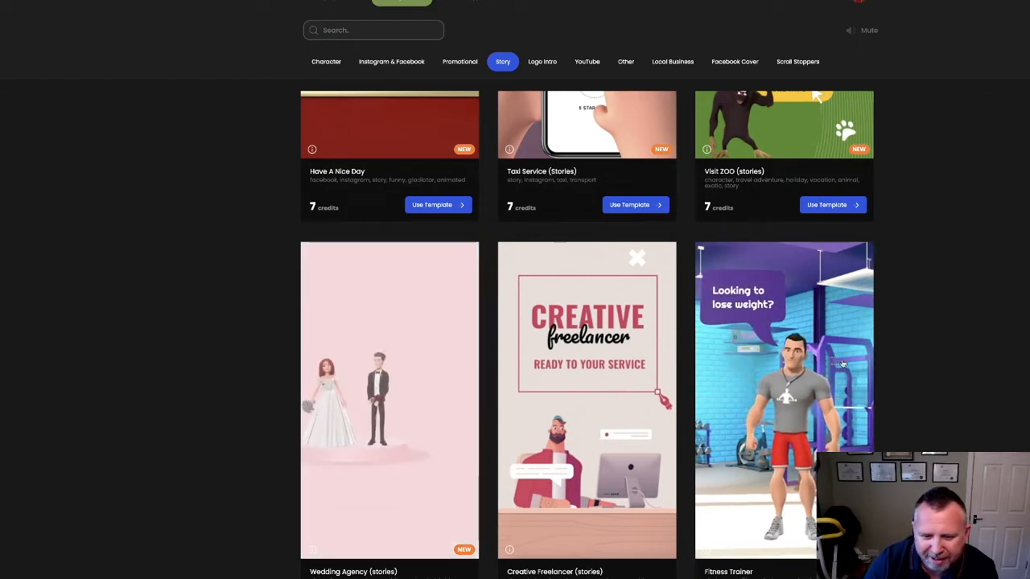
pyautogui.scroll(-3)
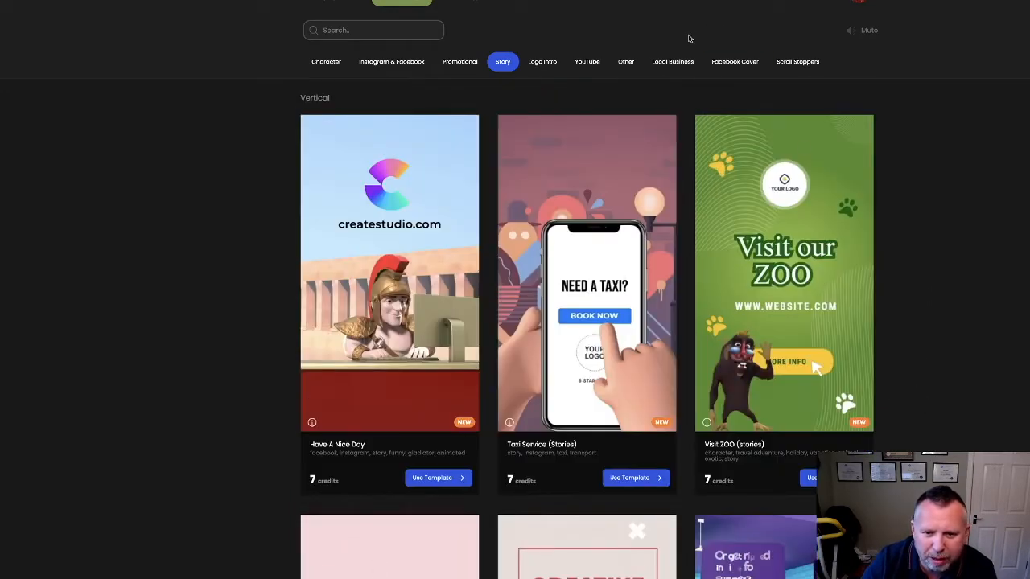
# - Scroll through the Scroll Stoppers templates and use the Clown Kid's template
pyautogui.click(797, 61)
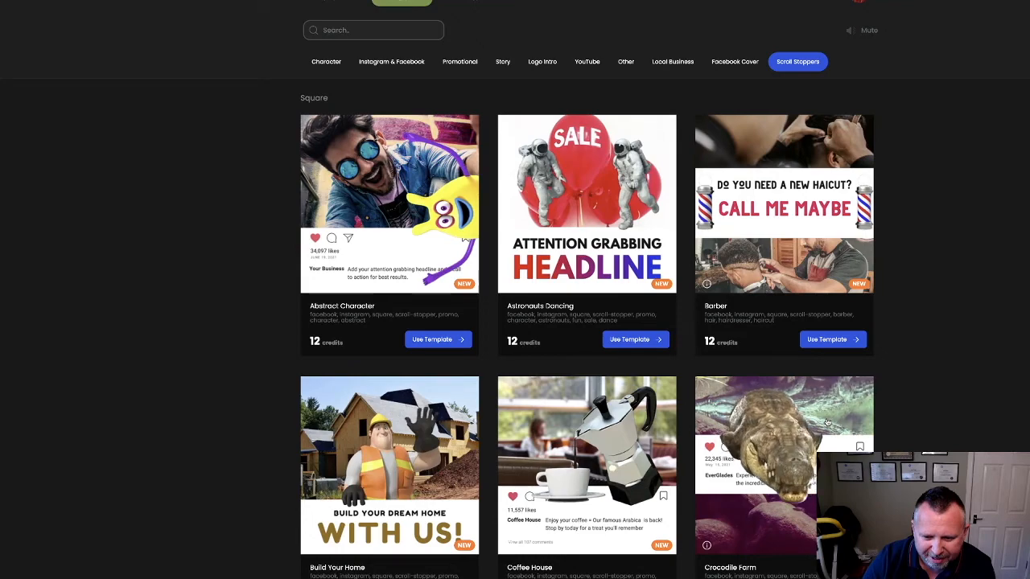
pyautogui.scroll(-3)
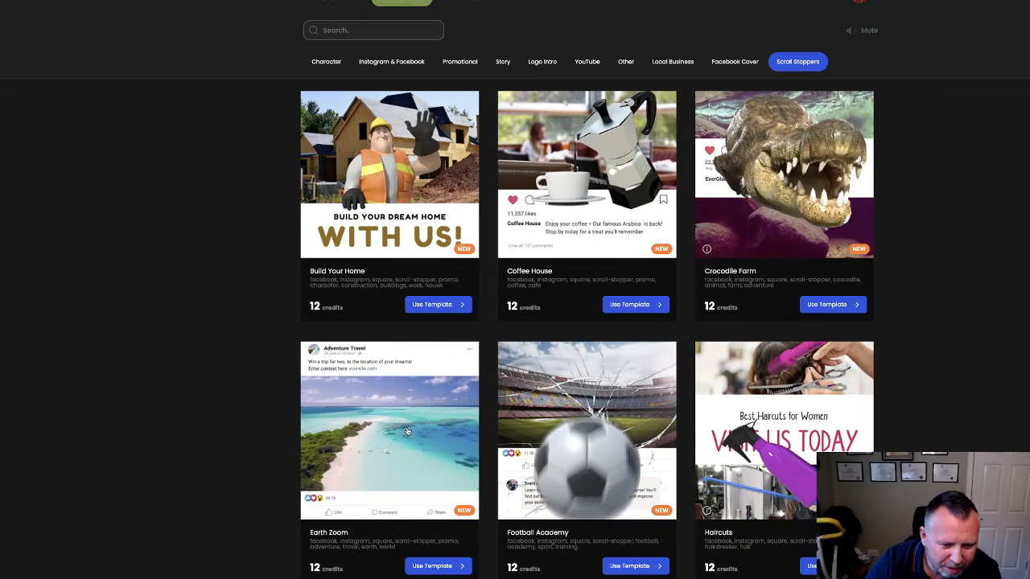
pyautogui.scroll(-3)
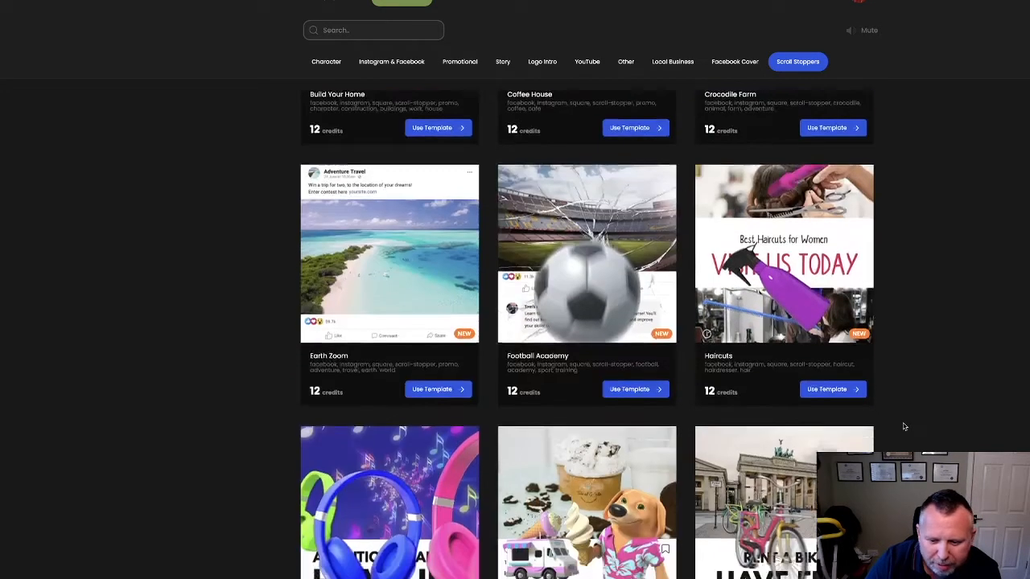
pyautogui.scroll(-3)
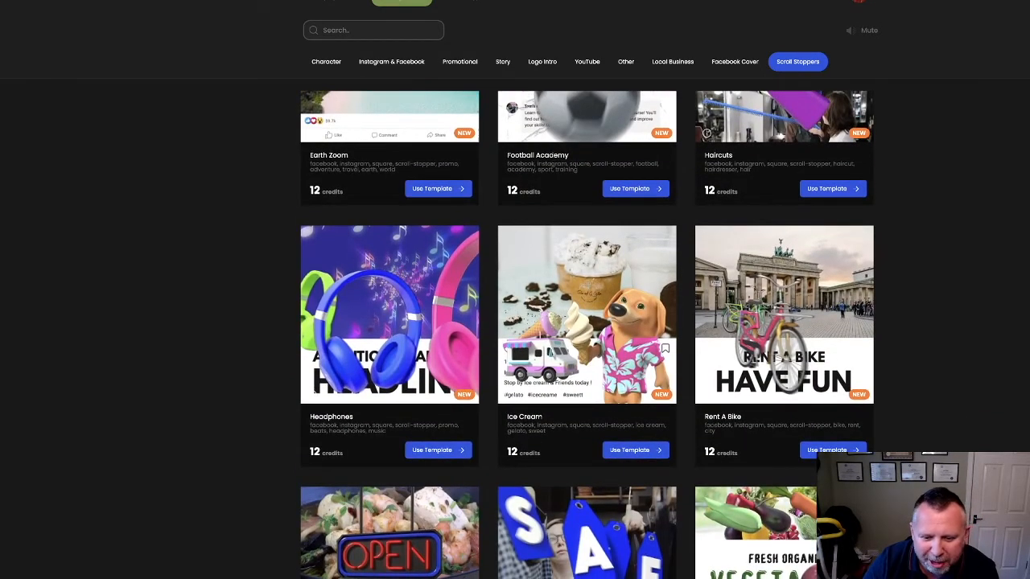
pyautogui.scroll(-3)
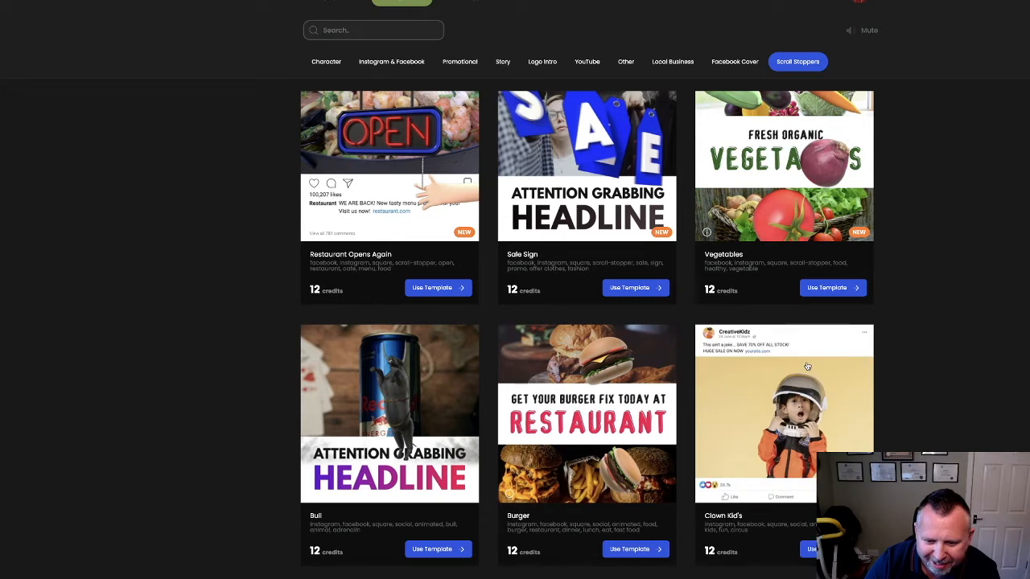
pyautogui.scroll(-3)
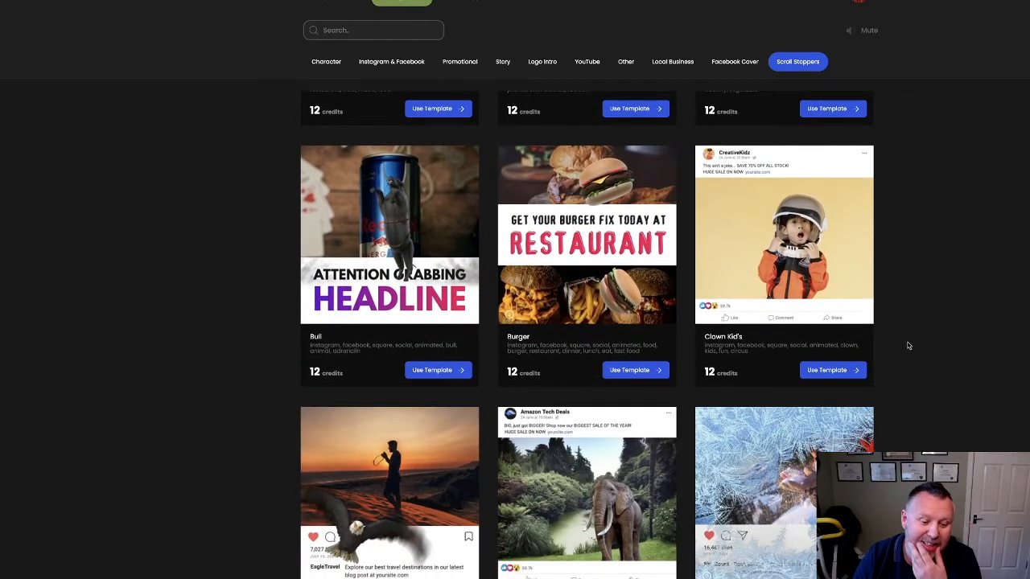
pyautogui.scroll(-3)
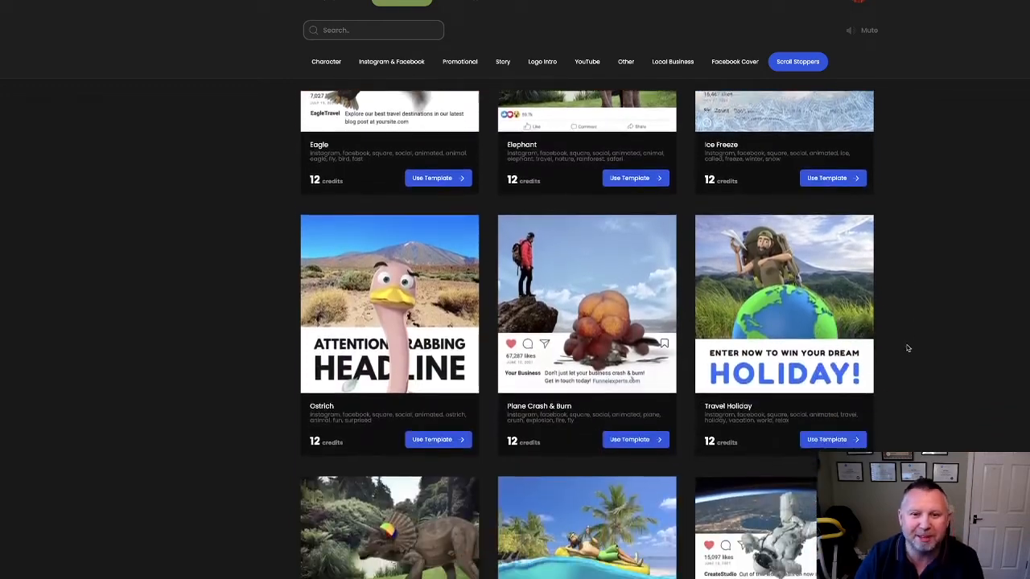
pyautogui.scroll(-3)
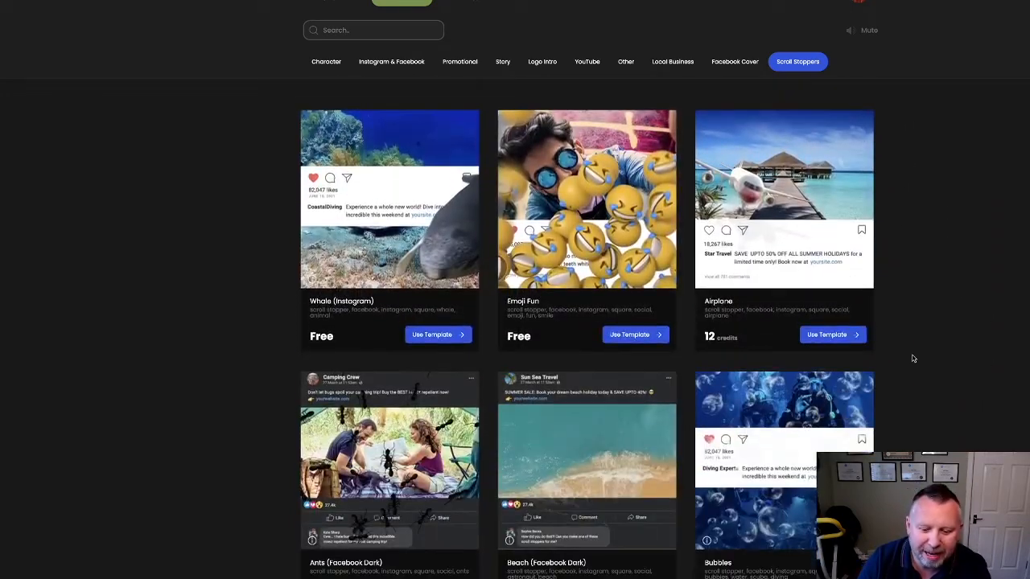
pyautogui.scroll(-3)
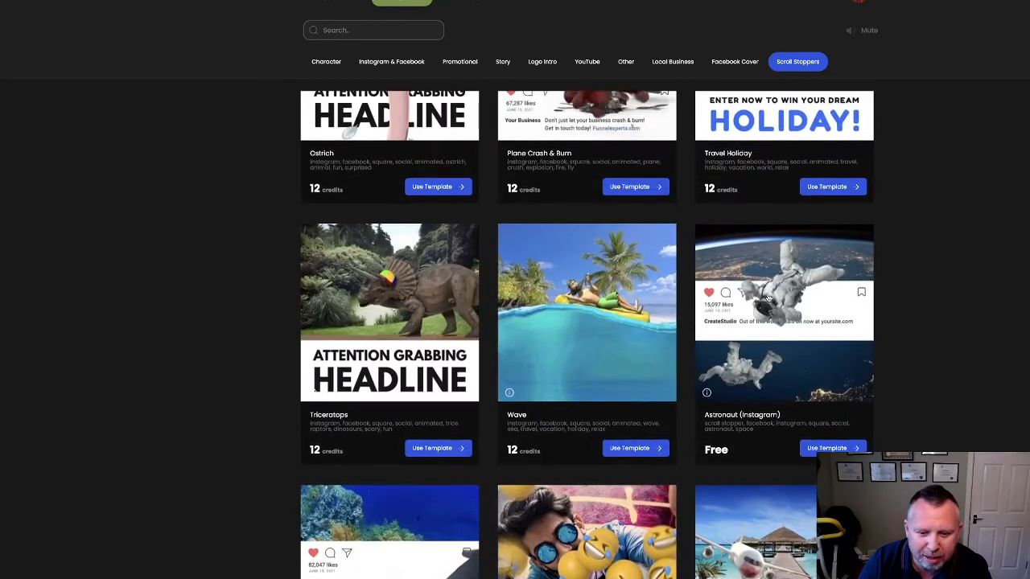
pyautogui.scroll(-3)
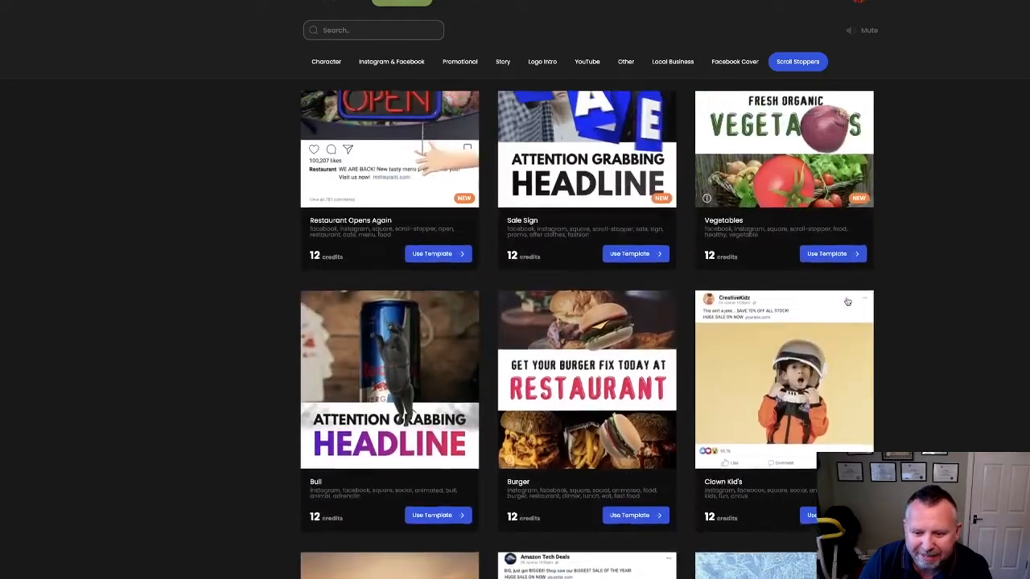
pyautogui.scroll(-3)
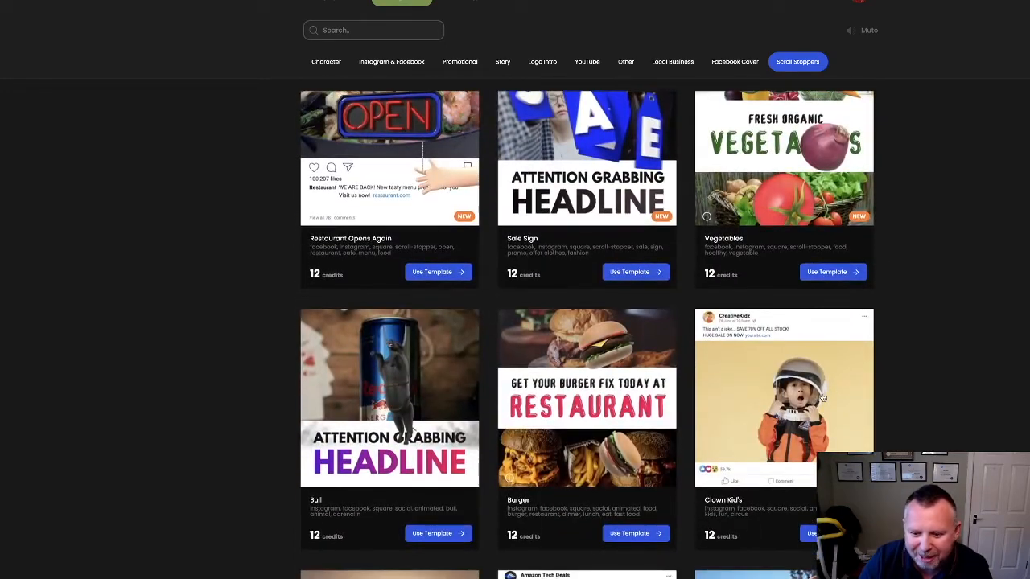
pyautogui.scroll(-3)
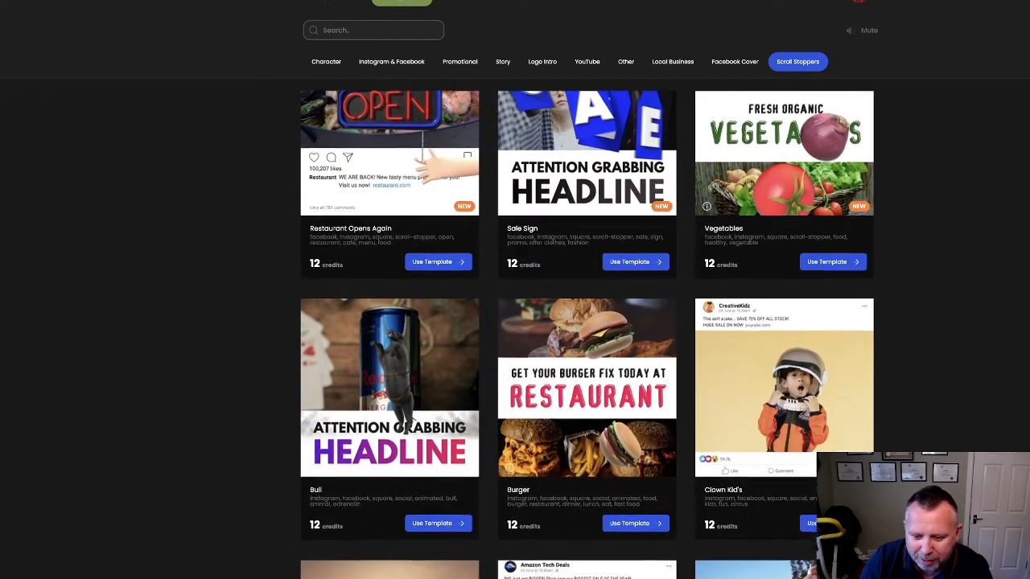
pyautogui.click(829, 526)
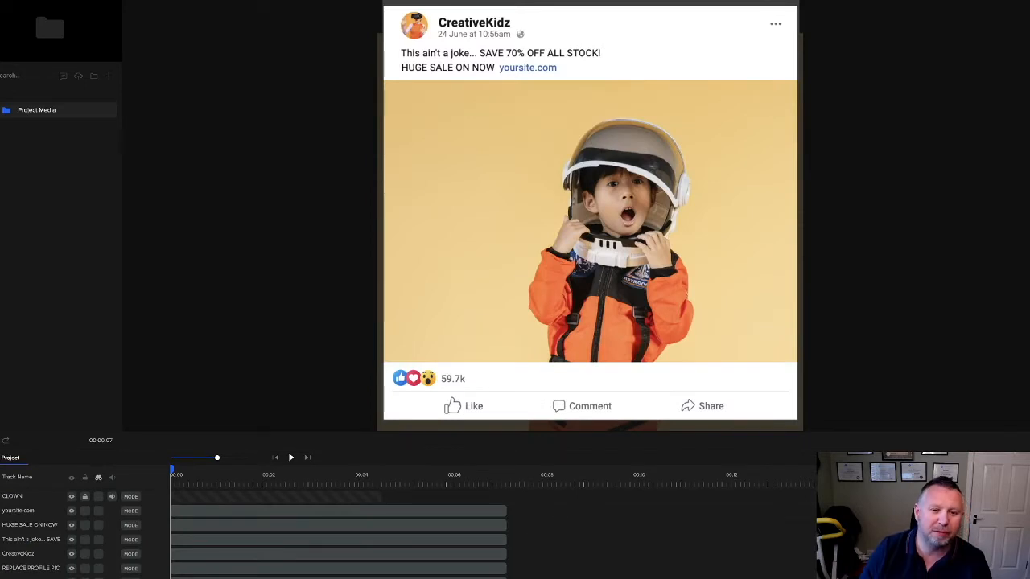
pyautogui.moveTo(400, 450)
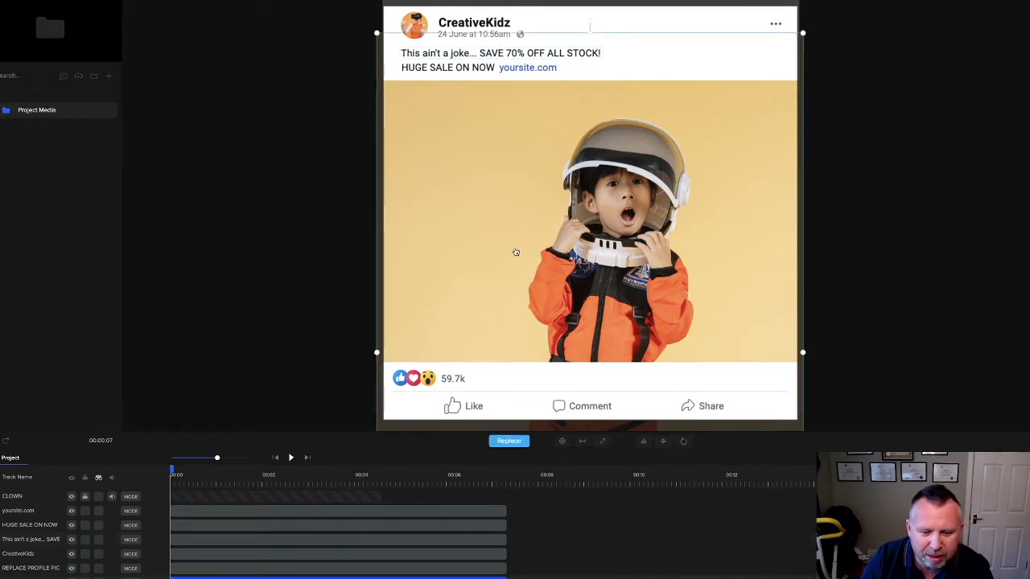
# - Select the kid photo and bring up the Import Media file browser
pyautogui.click(508, 441)
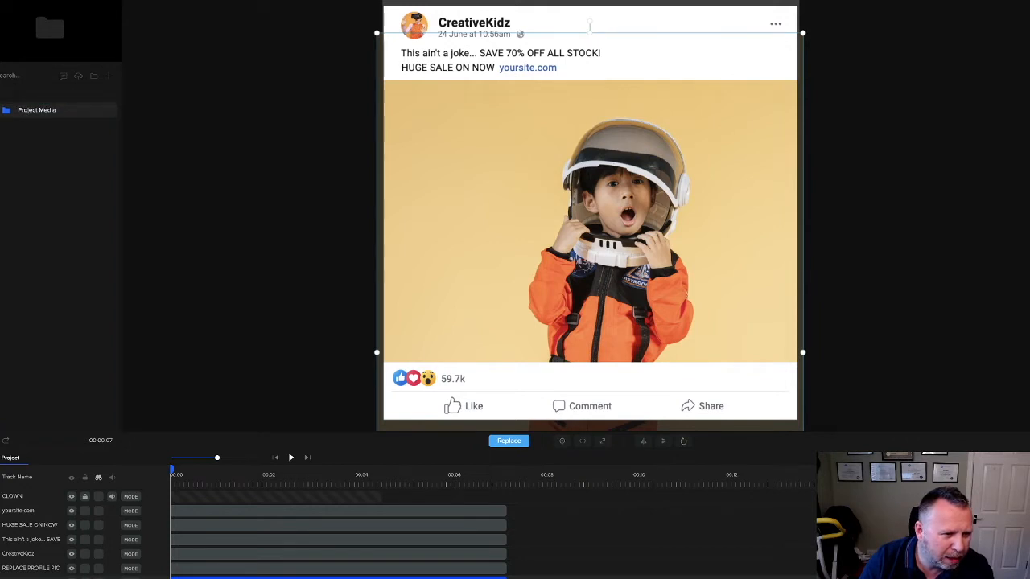
pyautogui.moveTo(108, 75)
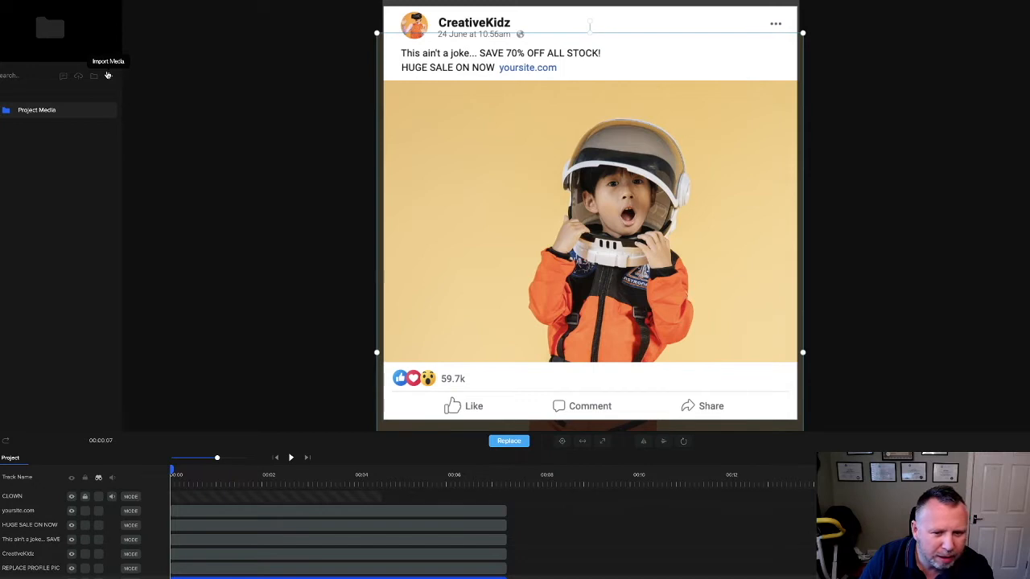
pyautogui.click(508, 441)
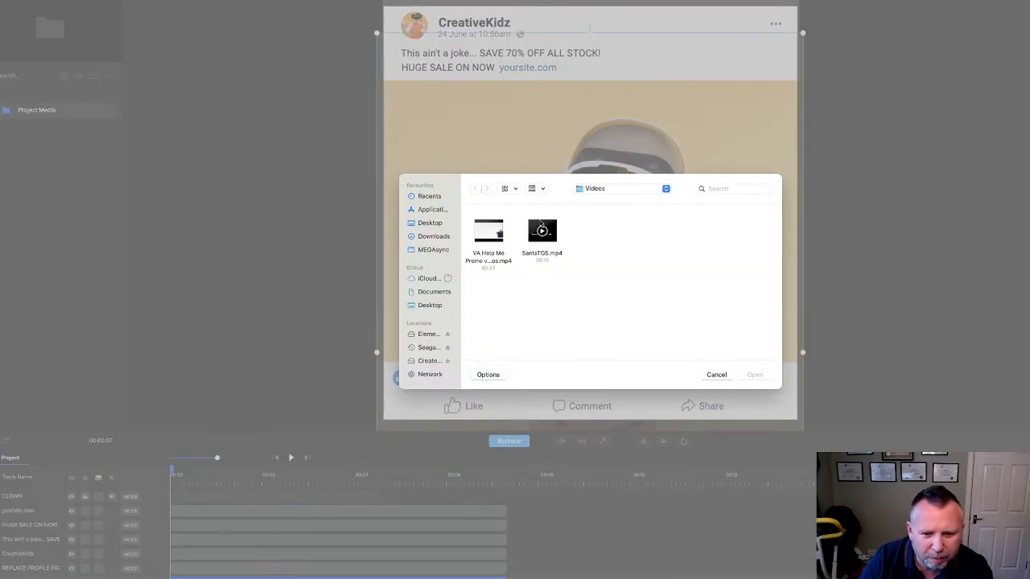
# - Find MastermindCircleWhiteLogo copy.png via a 'mastermind' search and use it to replace the photo
pyautogui.click(733, 189)
pyautogui.write('mastermind')
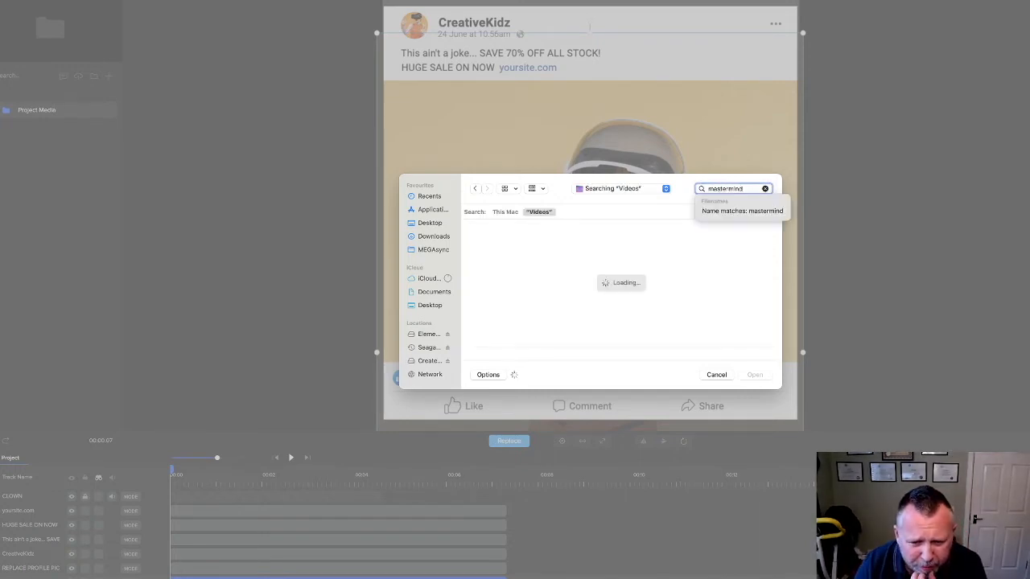
pyautogui.click(506, 211)
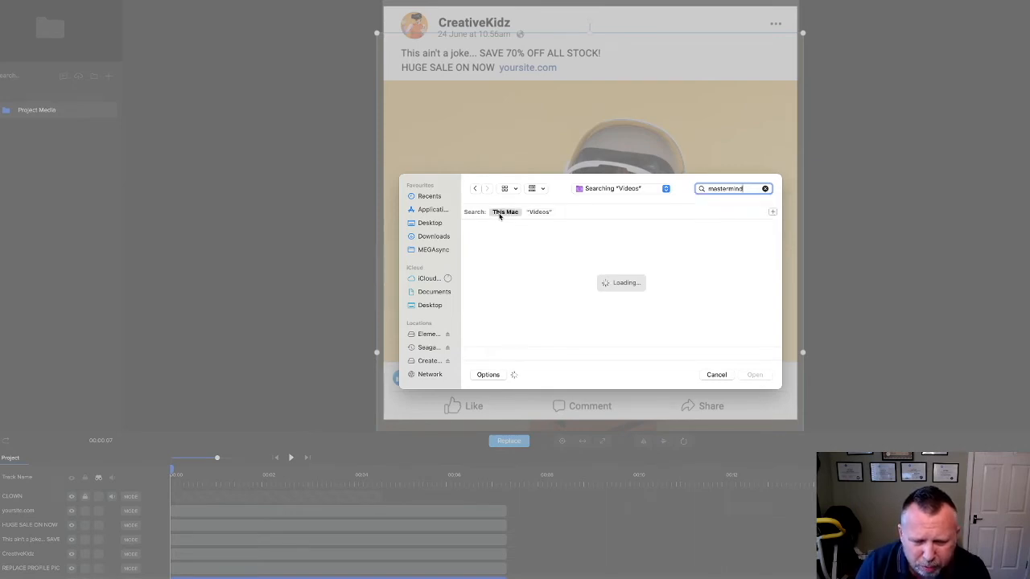
pyautogui.moveTo(516, 216)
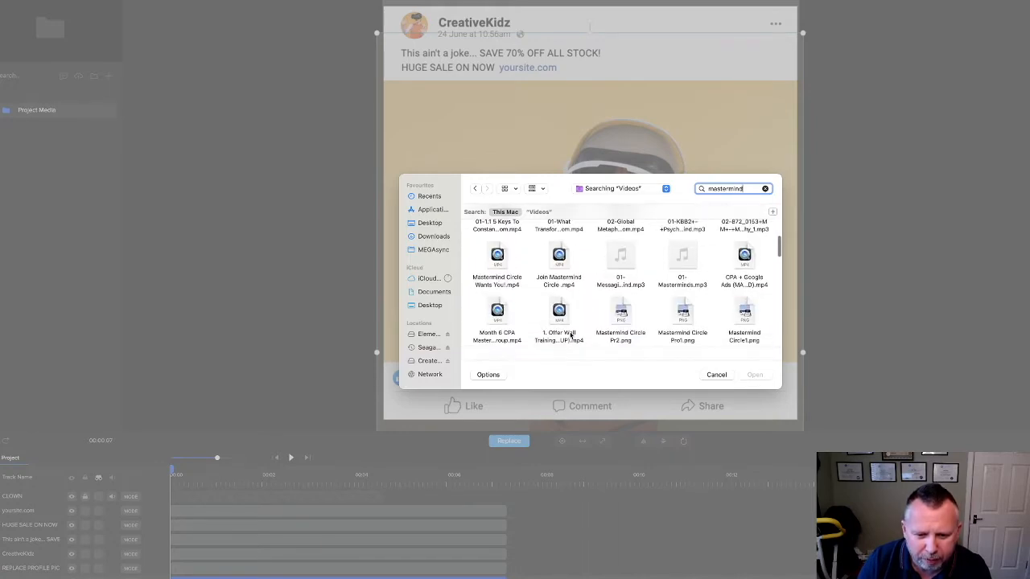
pyautogui.scroll(-3)
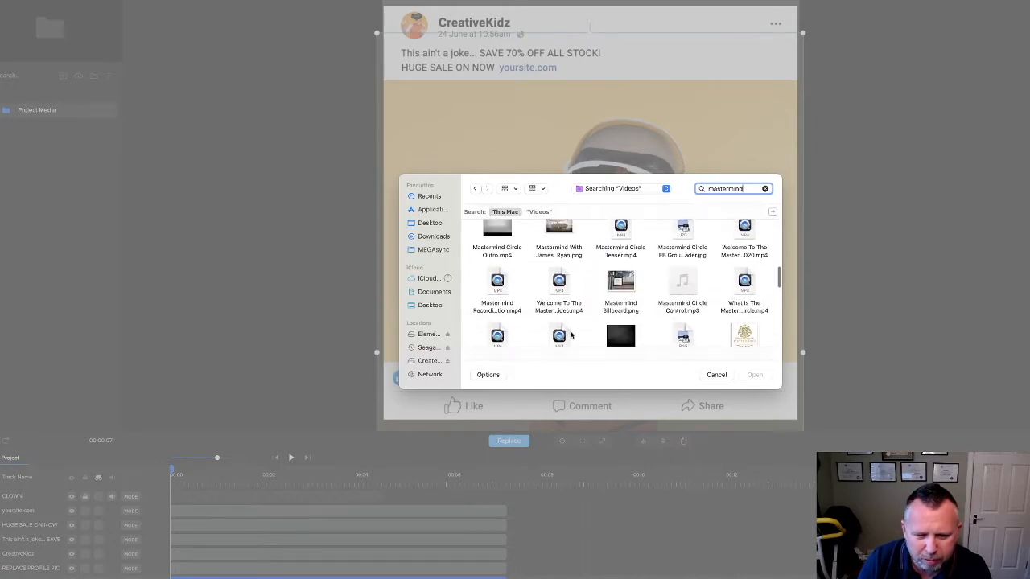
pyautogui.scroll(-3)
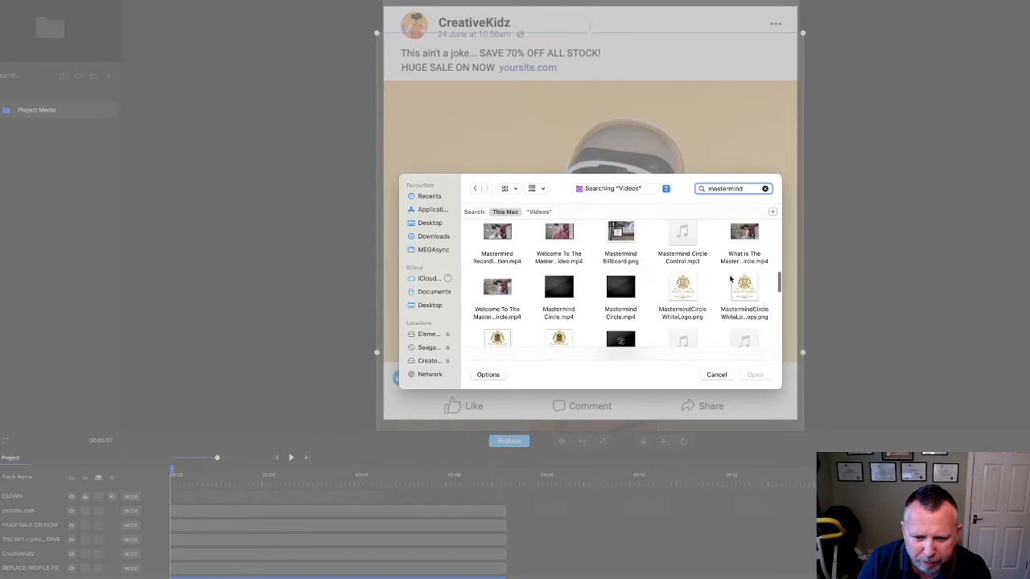
pyautogui.click(743, 287)
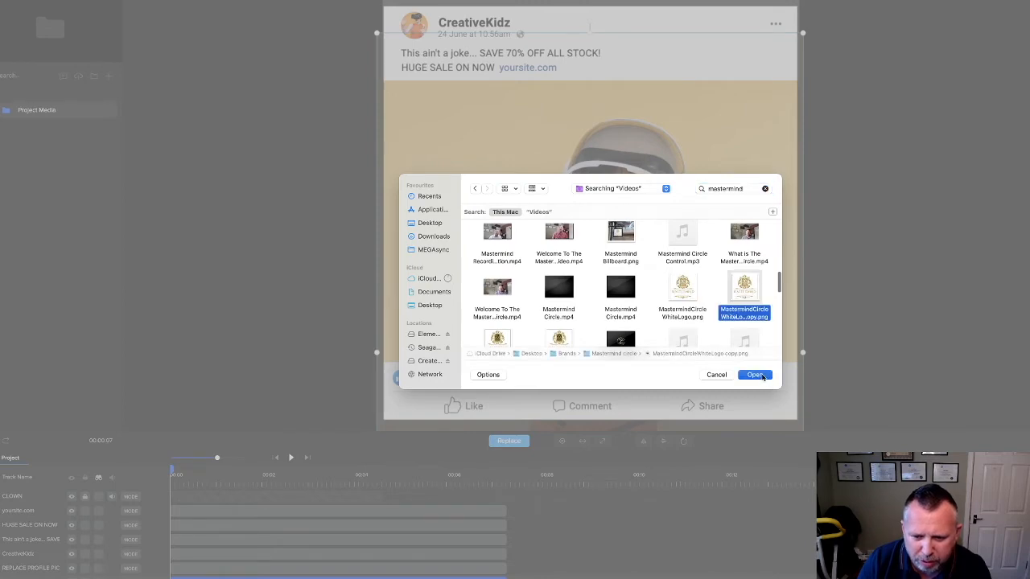
pyautogui.click(755, 374)
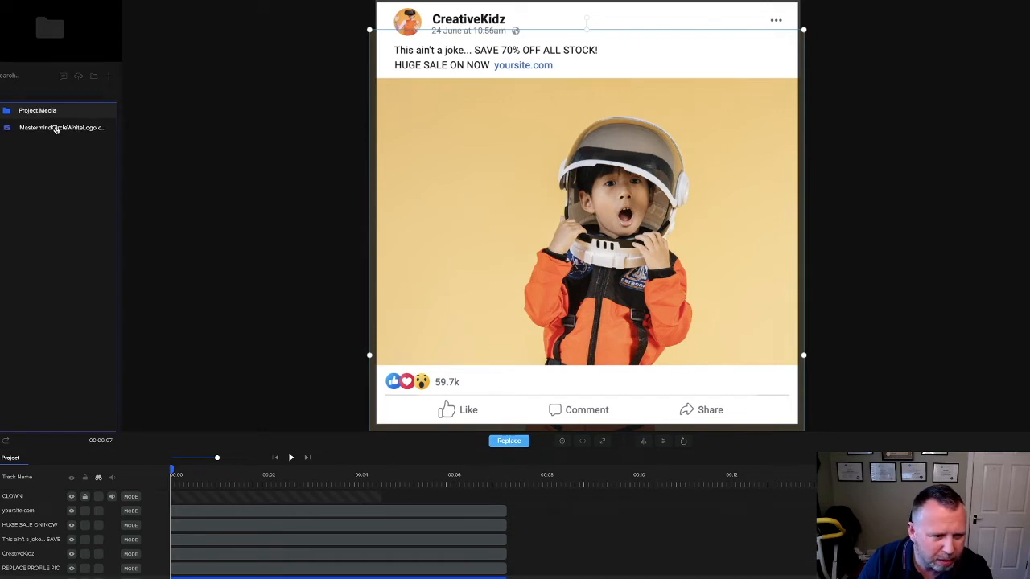
pyautogui.click(508, 441)
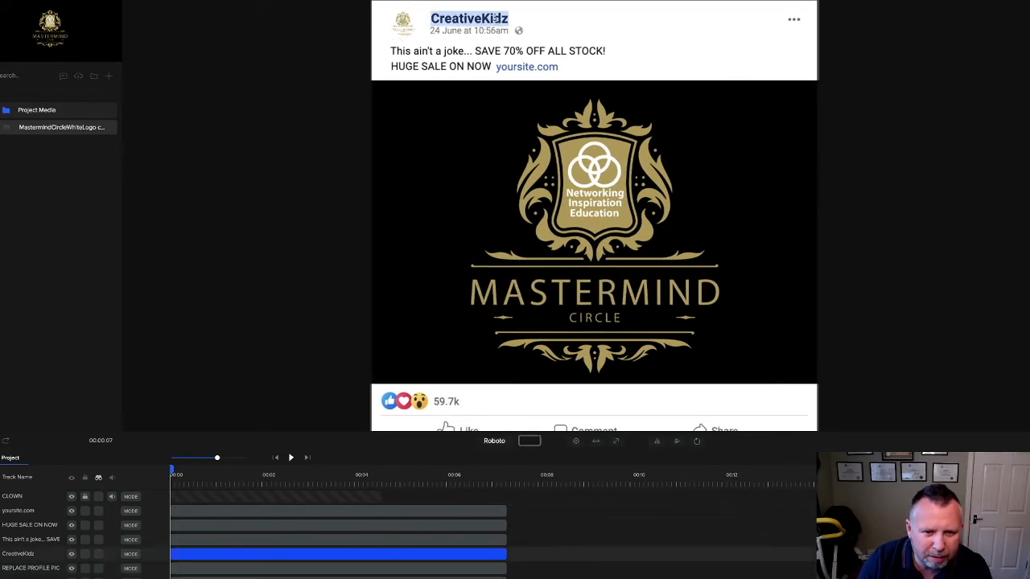
# - Rename the post's page from CreativeKidz to MasterMindCircle
pyautogui.write('MasterMind')
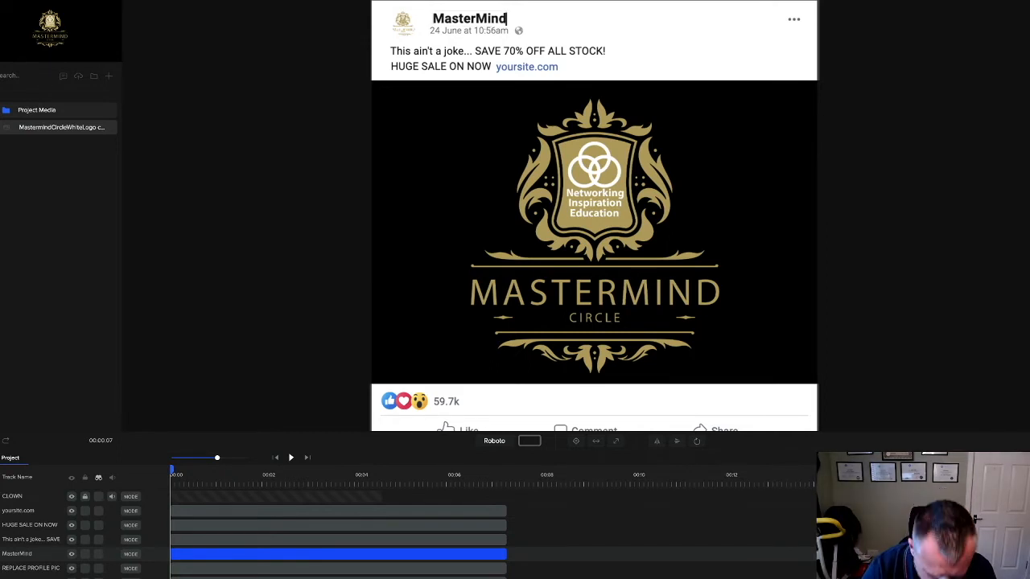
pyautogui.write('Circle')
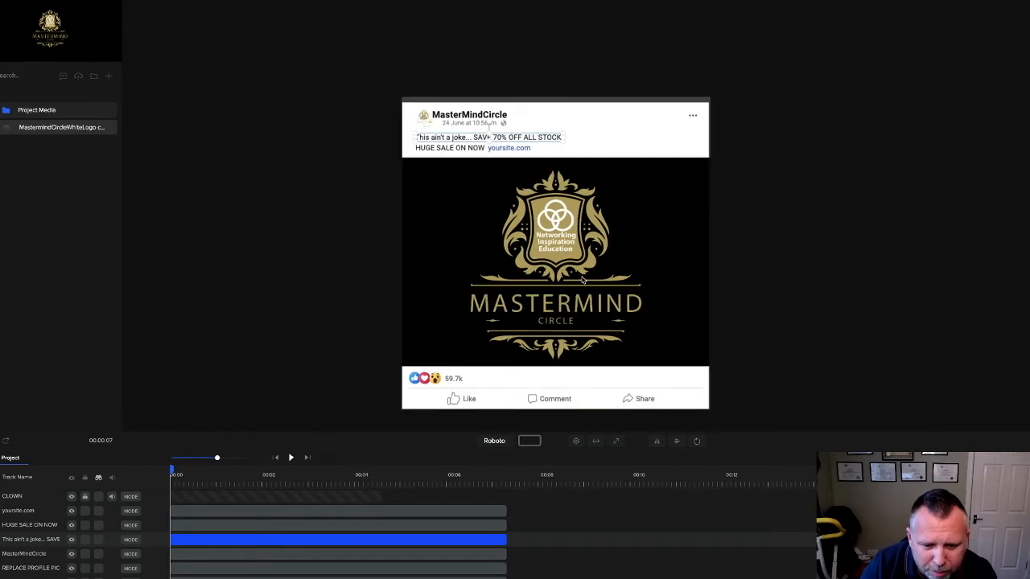
pyautogui.click(555, 261)
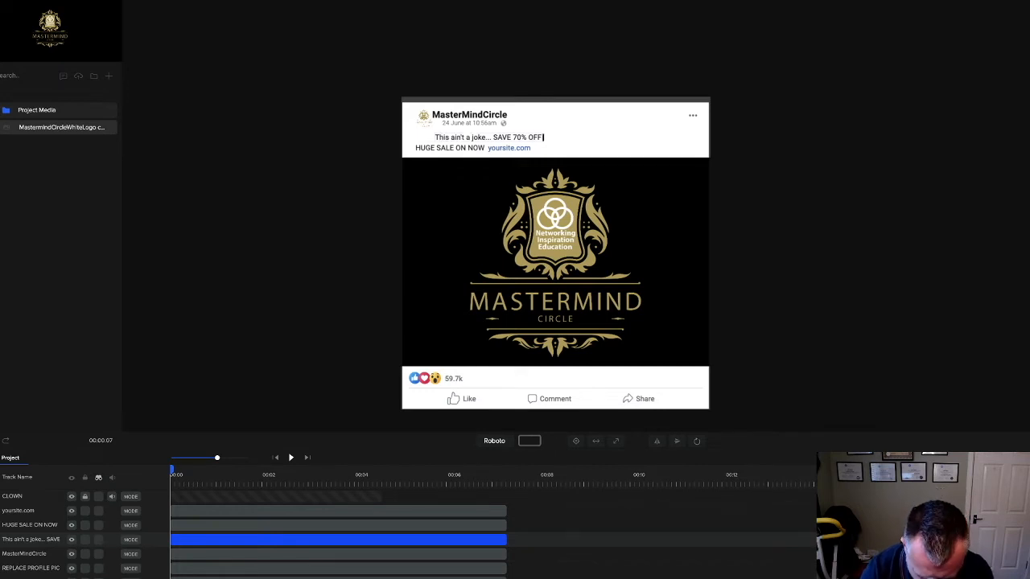
pyautogui.write('ON MEMBERSHIP TODAY!!!')
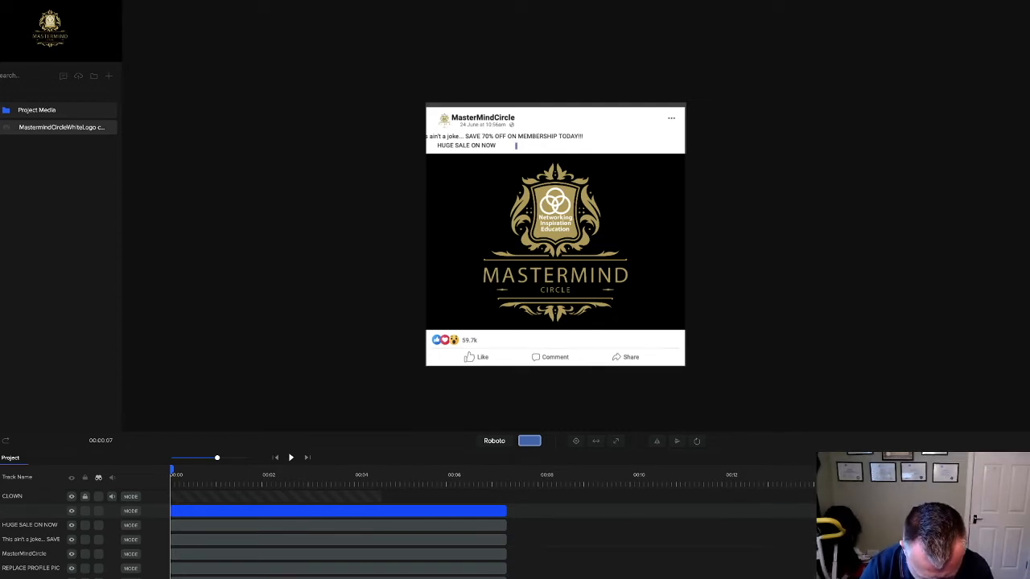
pyautogui.write('www.jd')
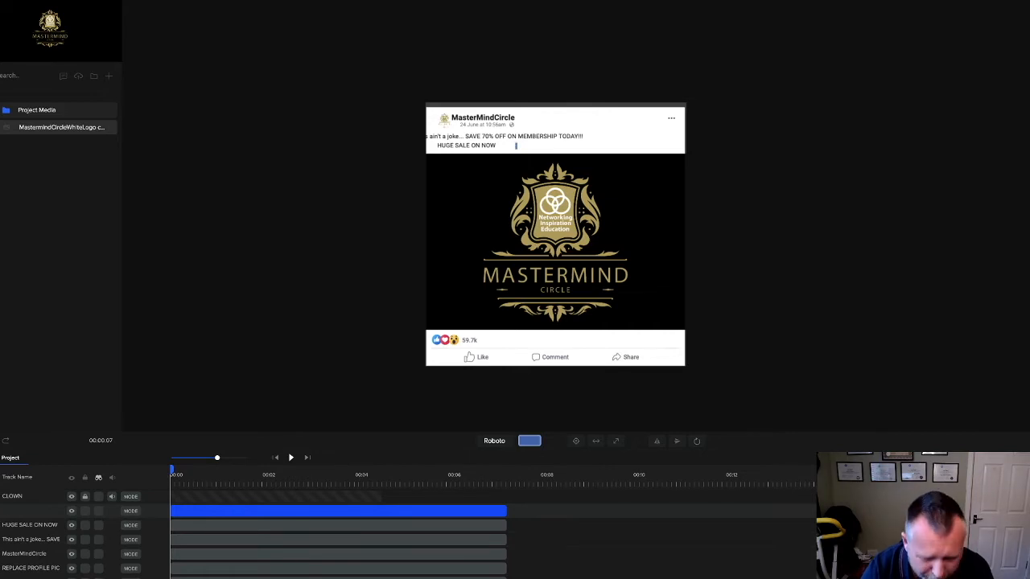
pyautogui.write('www')
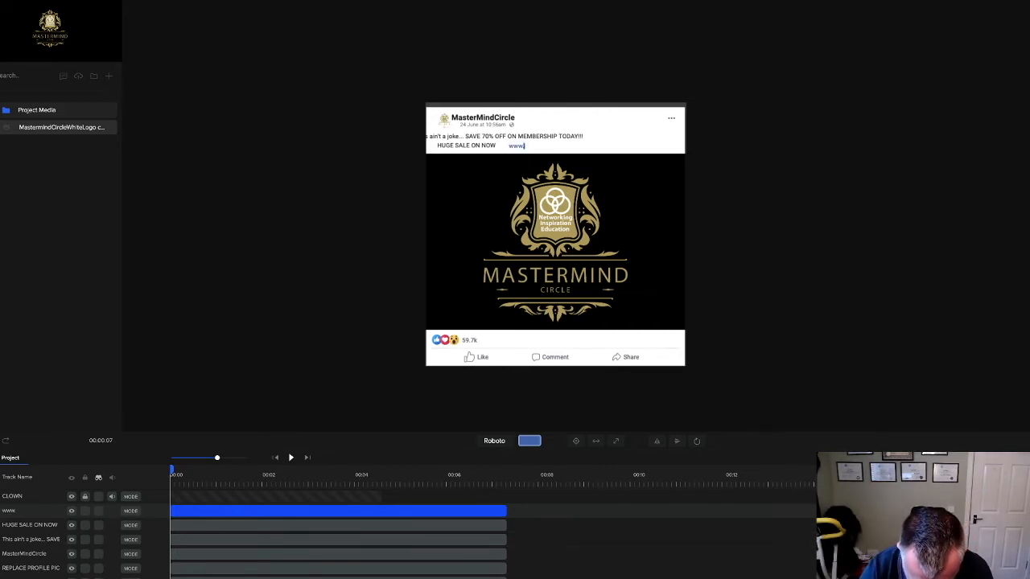
pyautogui.write('JoinThe')
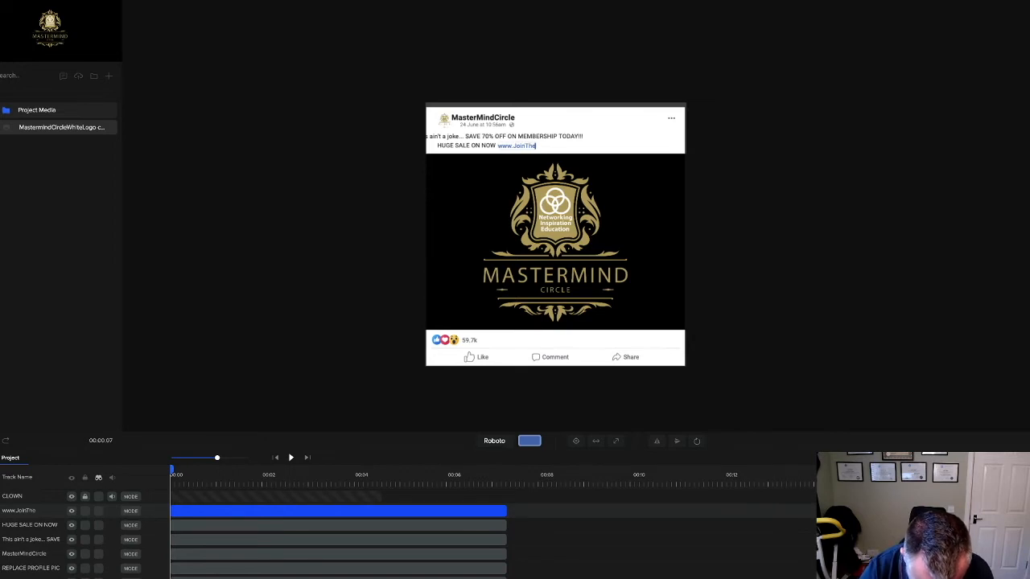
pyautogui.write('Mastermind>co.uk')
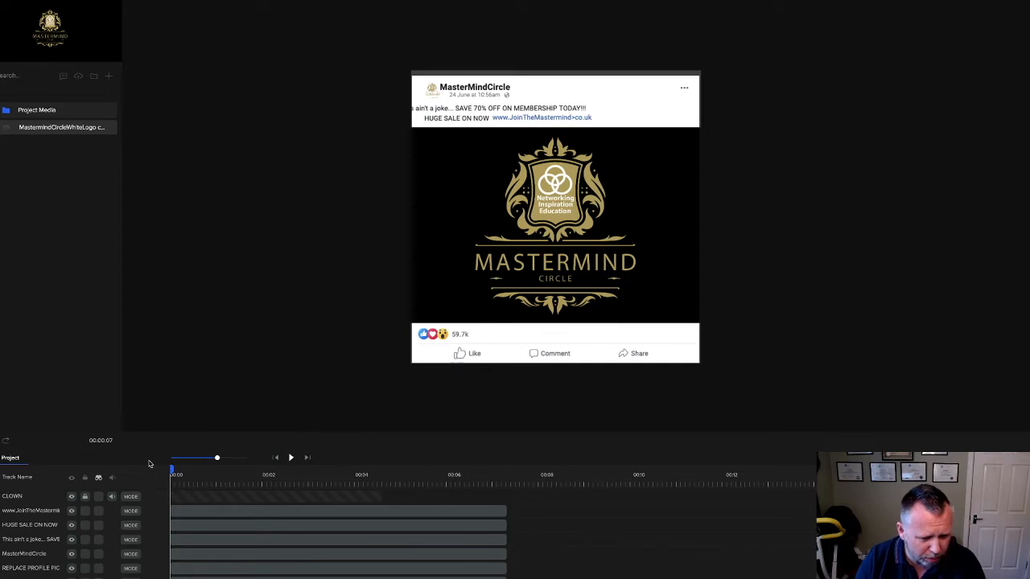
pyautogui.click(290, 457)
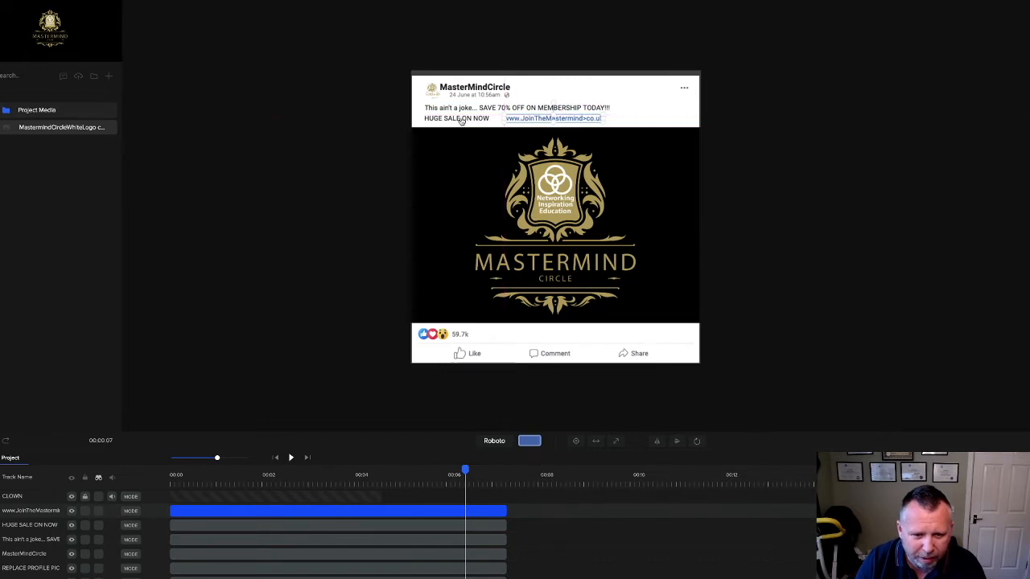
pyautogui.click(461, 119)
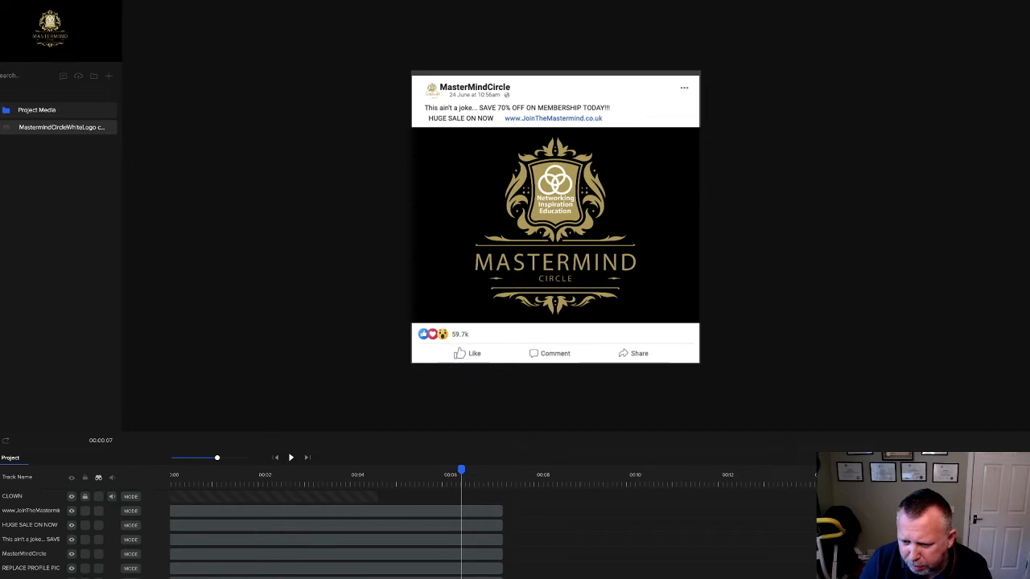
pyautogui.moveTo(426, 134)
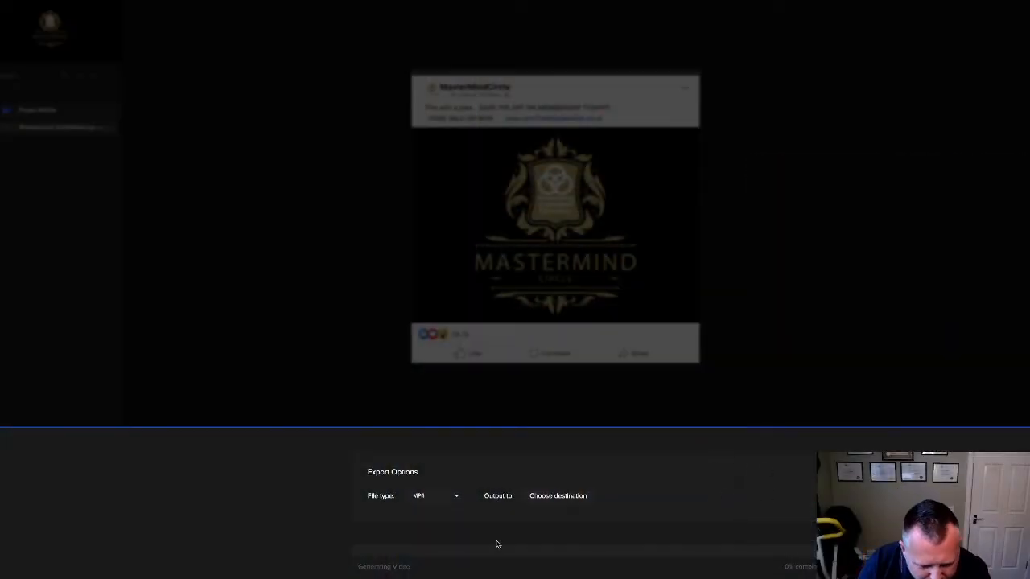
pyautogui.moveTo(838, 219)
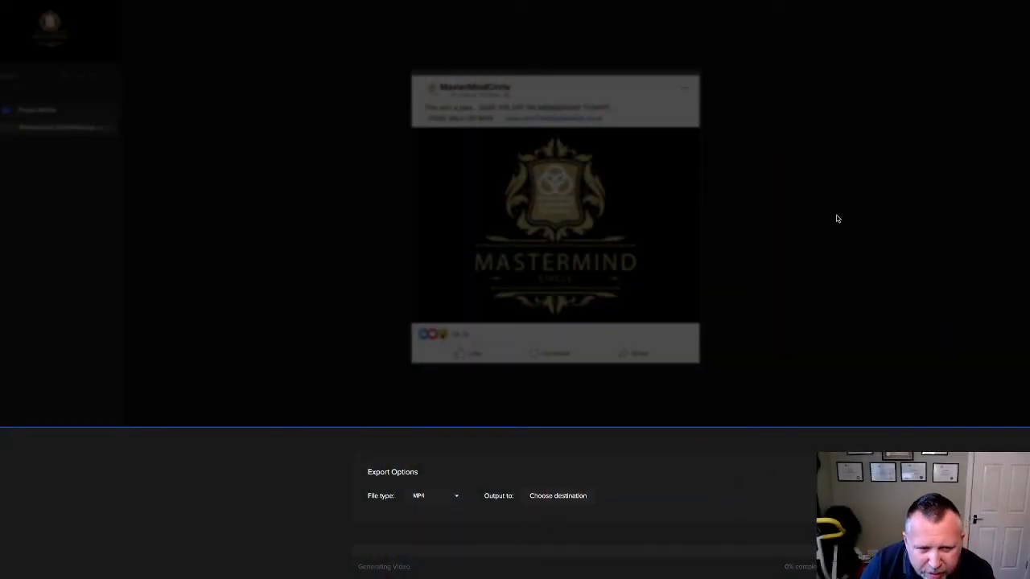